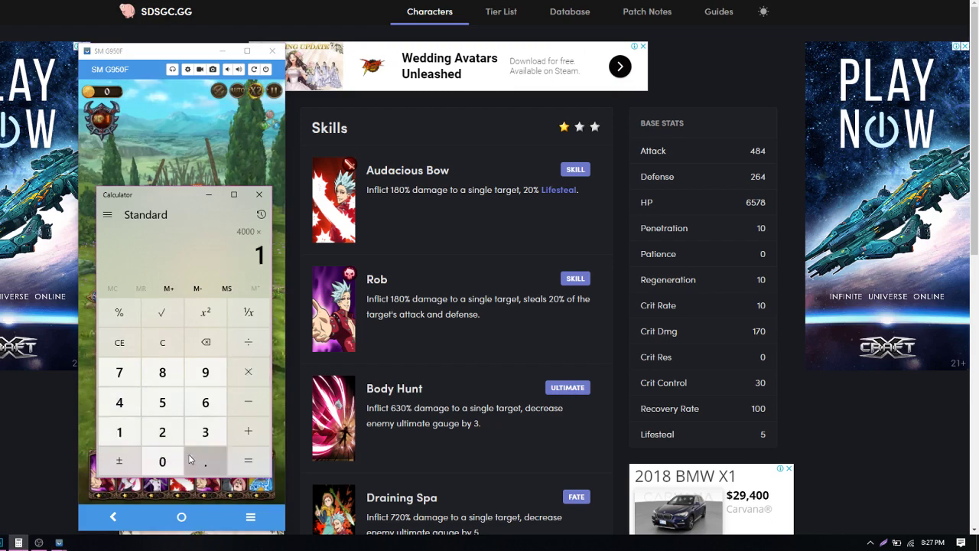
Enter the 1.8 skill multiplier after 4000 × in Calculator.
left_click(163, 372)
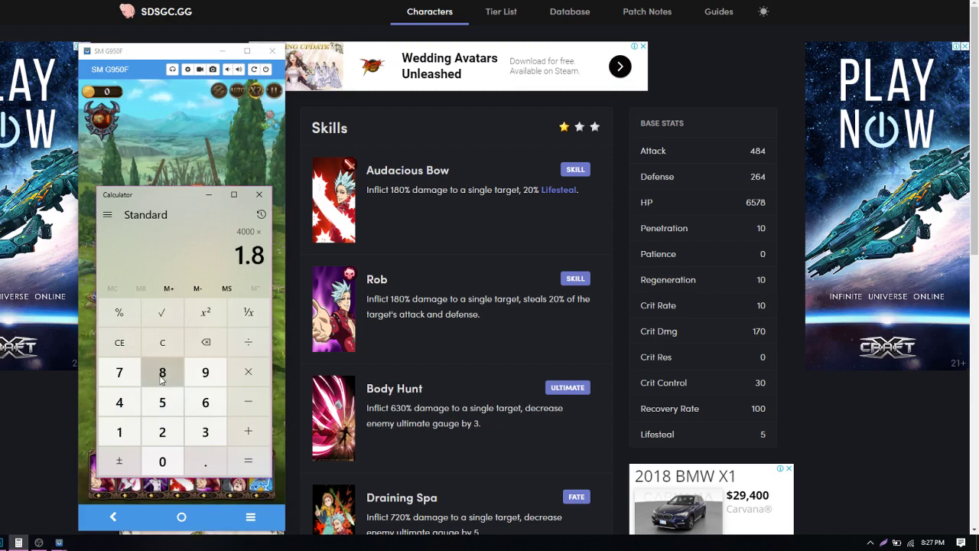
left_click(248, 461)
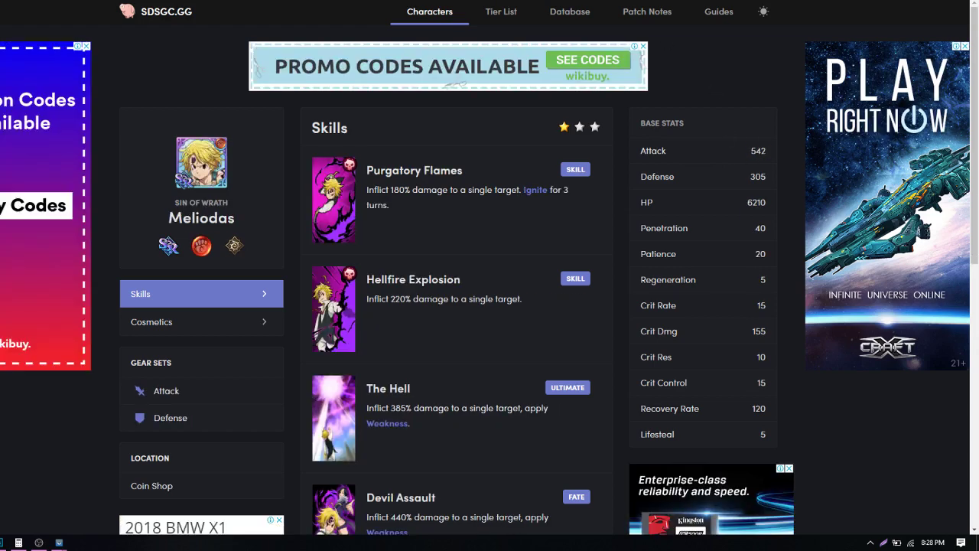
mouse_move(741, 157)
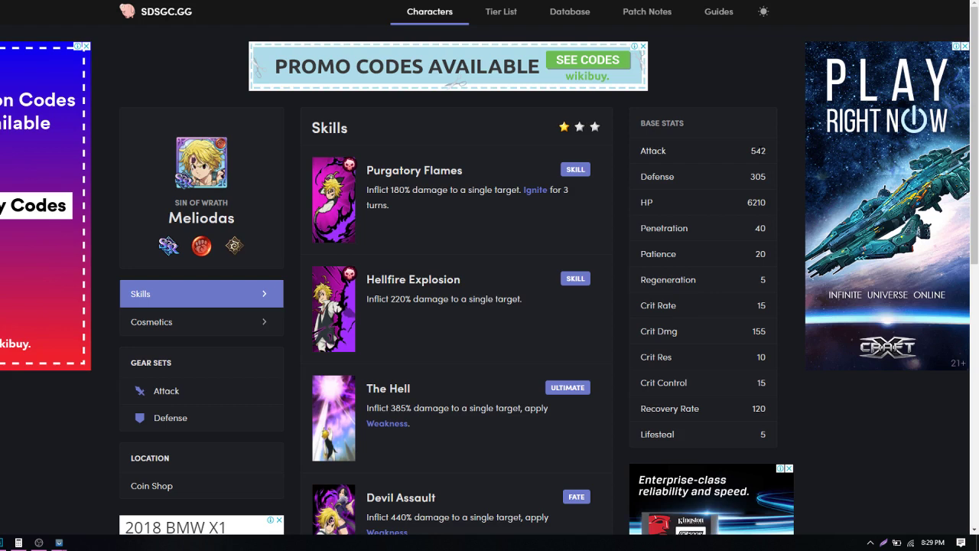
mouse_move(744, 155)
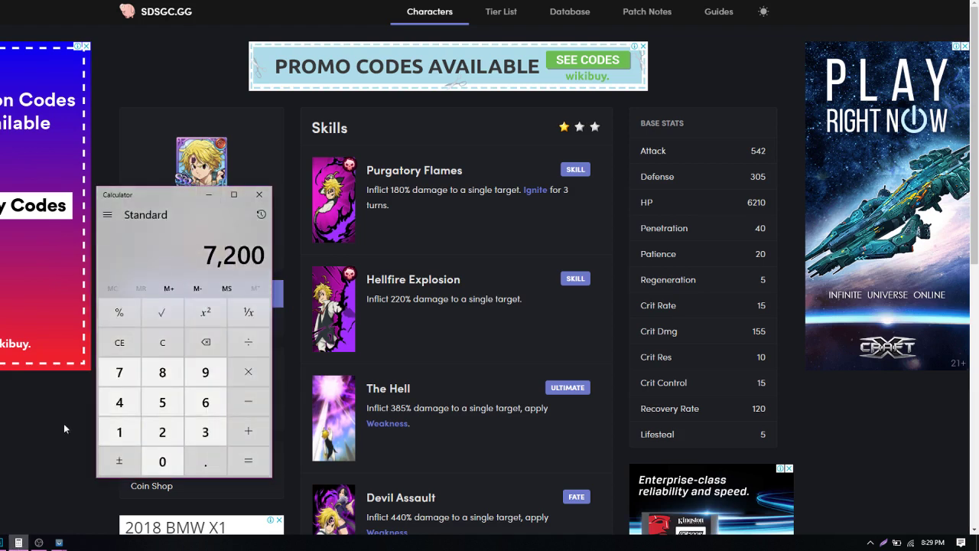
Clear the 7,200 result and begin a new base damage entry starting 45.
left_click(162, 343)
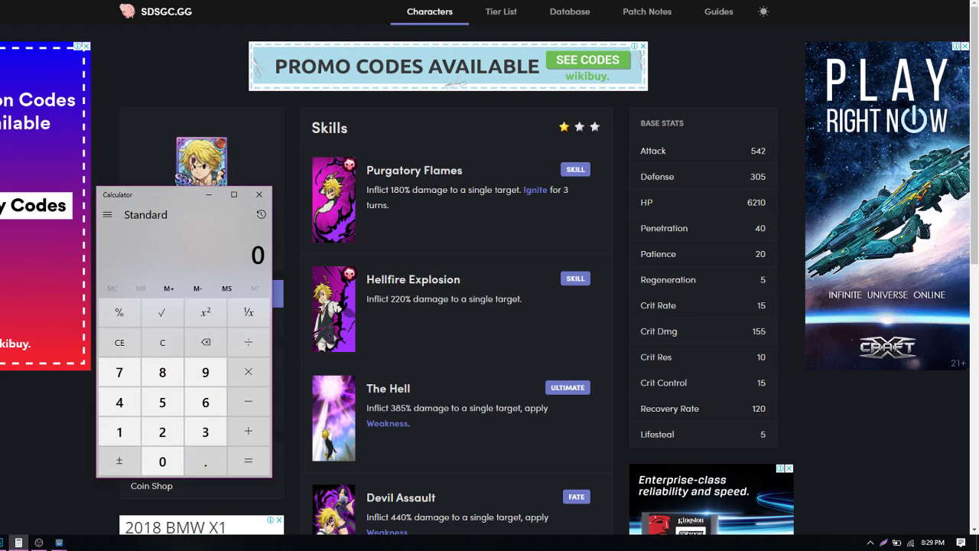
mouse_move(534, 189)
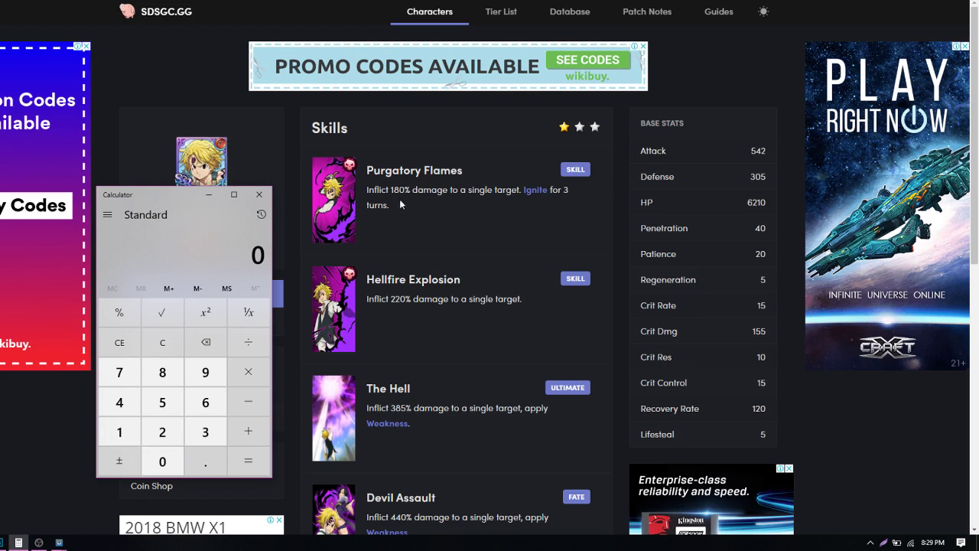
mouse_move(294, 215)
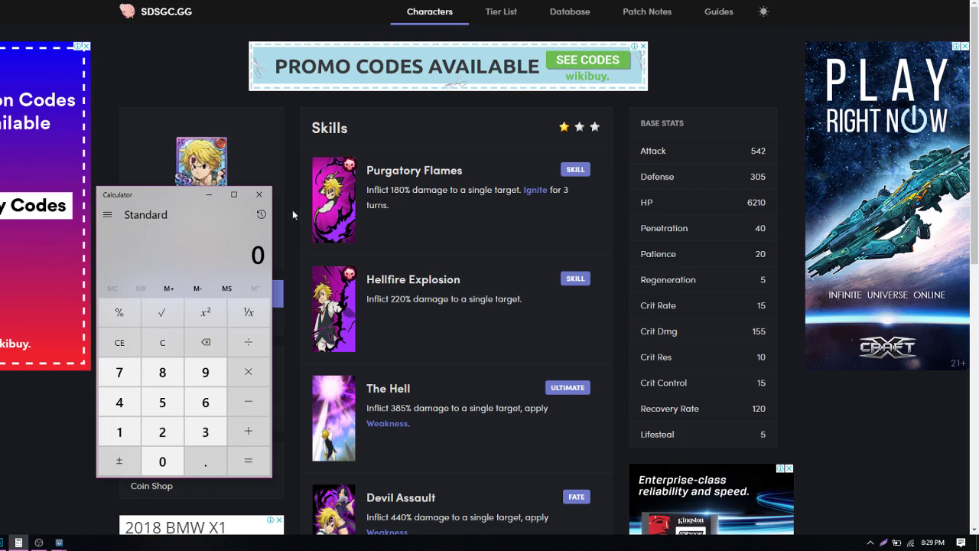
mouse_move(190, 255)
type("45")
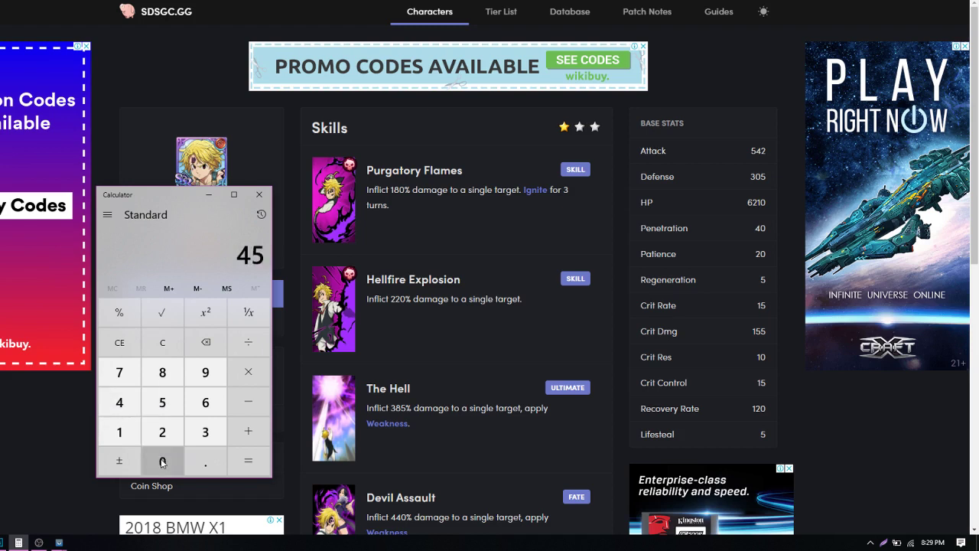
left_click(248, 371)
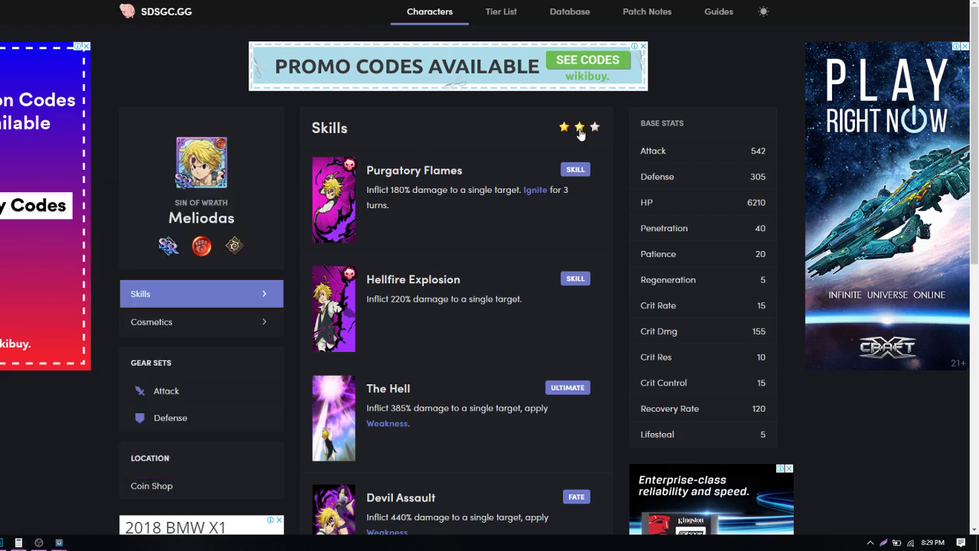
Switch Meliodas to 2-star values and evaluate 4500 × 2.7 for 8,100.
left_click(578, 127)
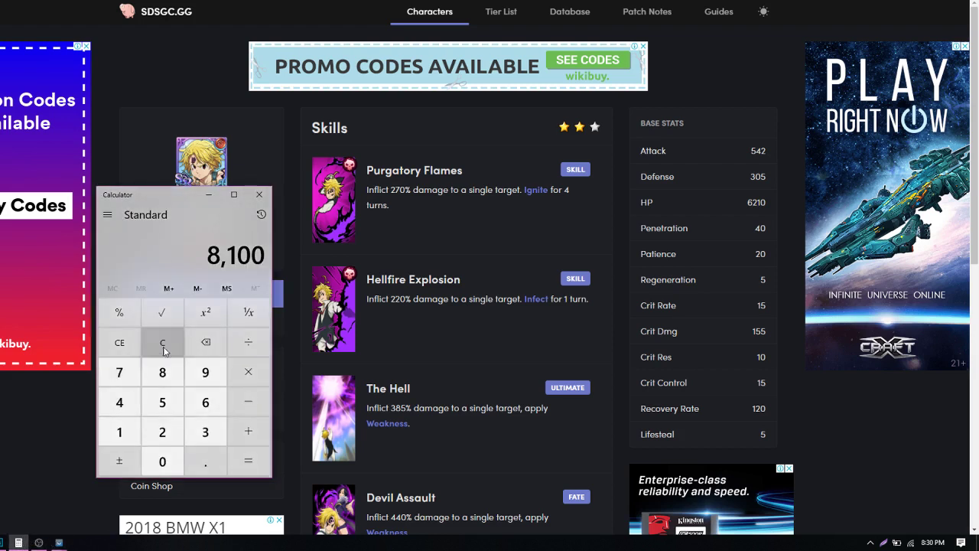
left_click(162, 343)
type("2.7")
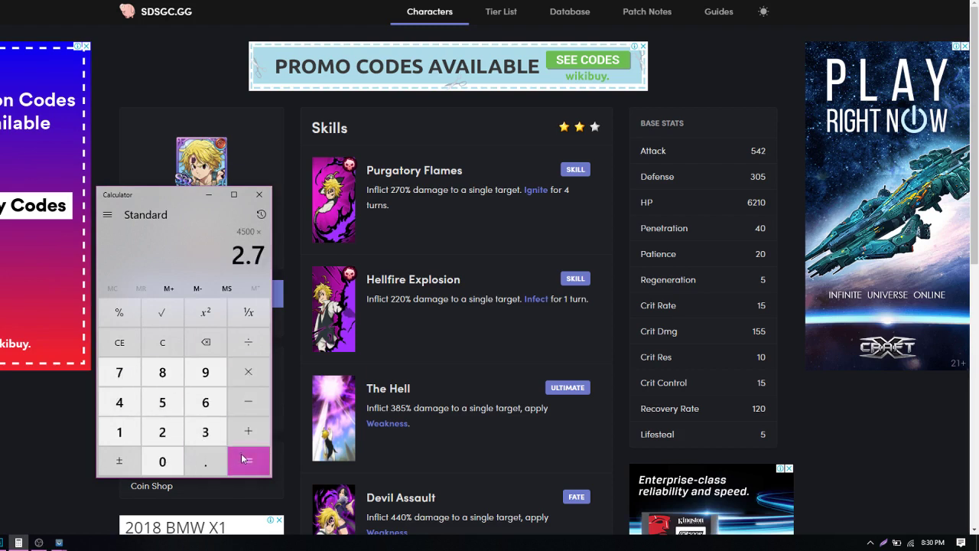
left_click(248, 461)
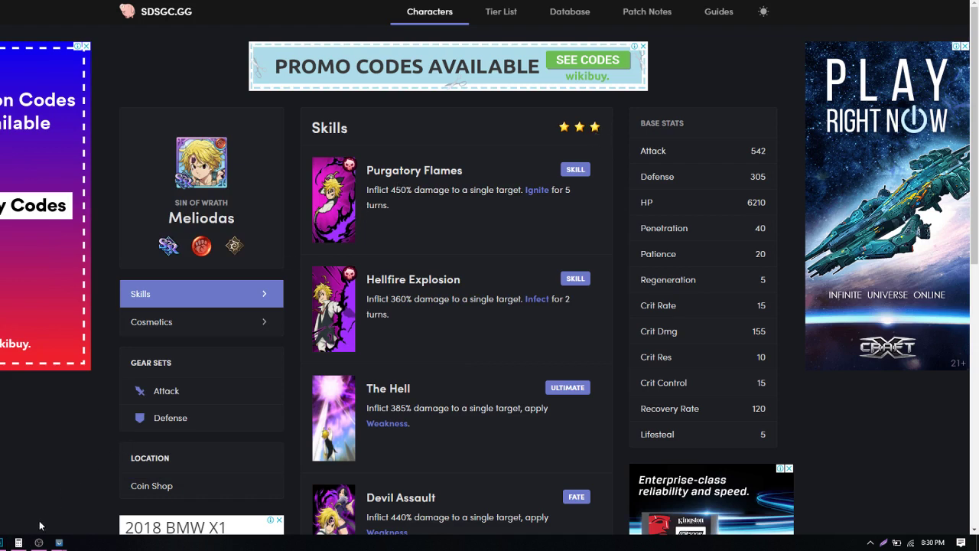
Evaluate 4500 × 4.5 with the 3-star multiplier, then clear back to 0.
left_click(18, 541)
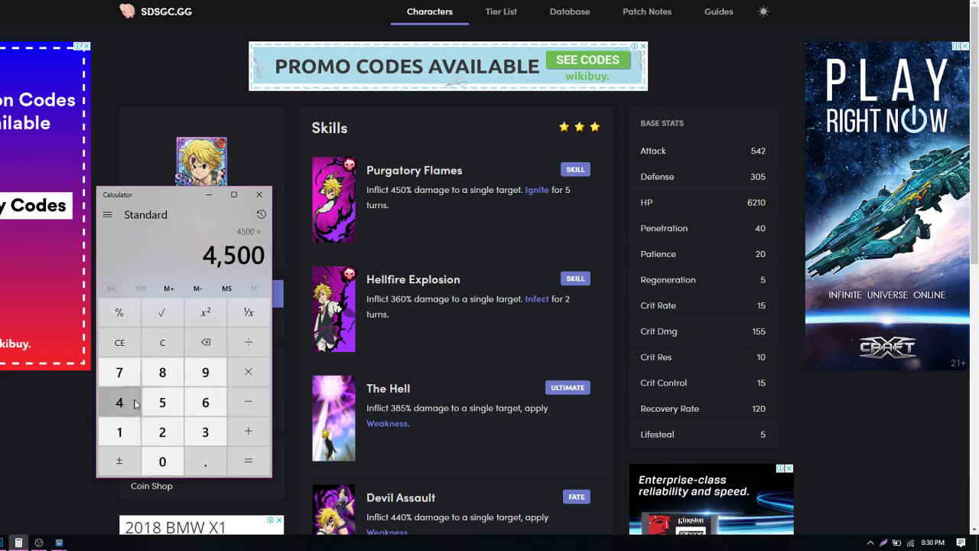
left_click(205, 431)
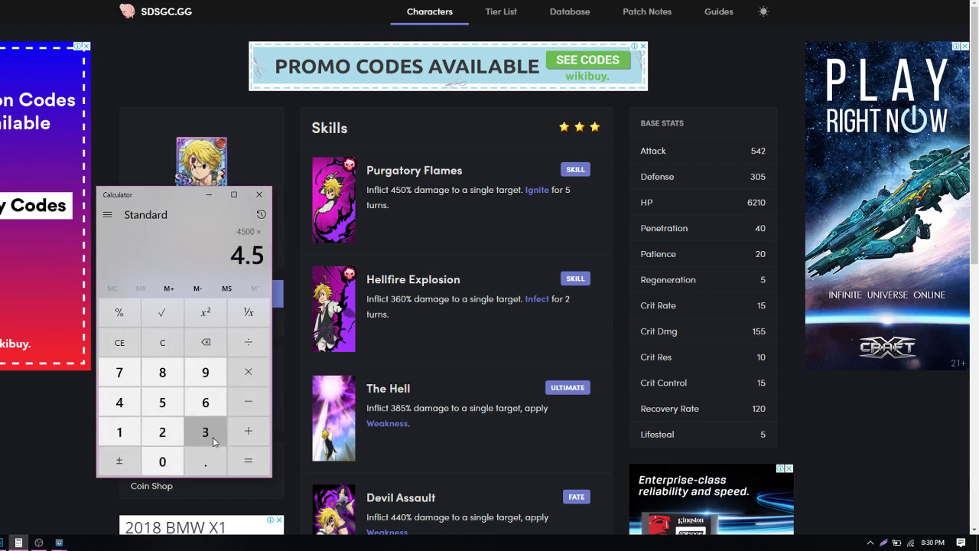
left_click(247, 461)
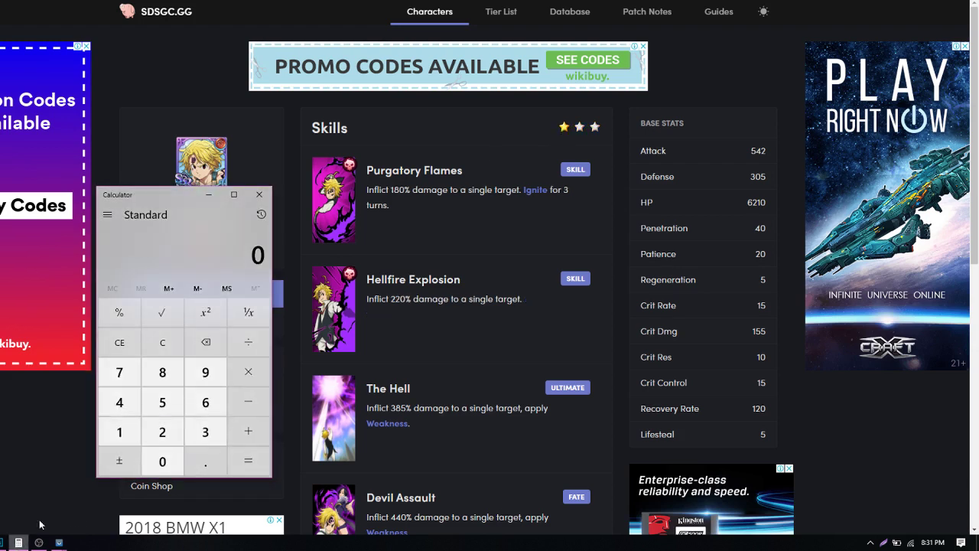
Multiply 6500 by the 1-star skill multiplier and hide the calculator.
left_click(205, 401)
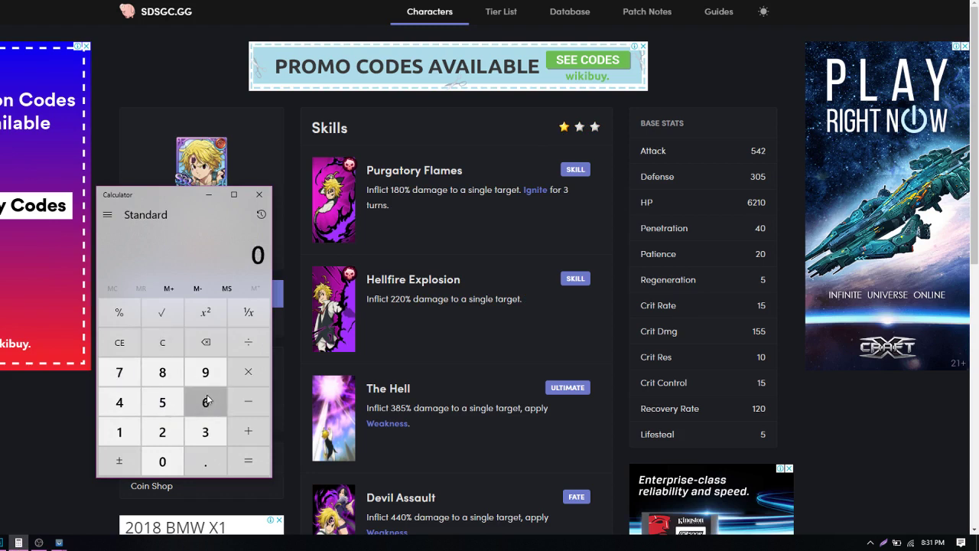
left_click(162, 461)
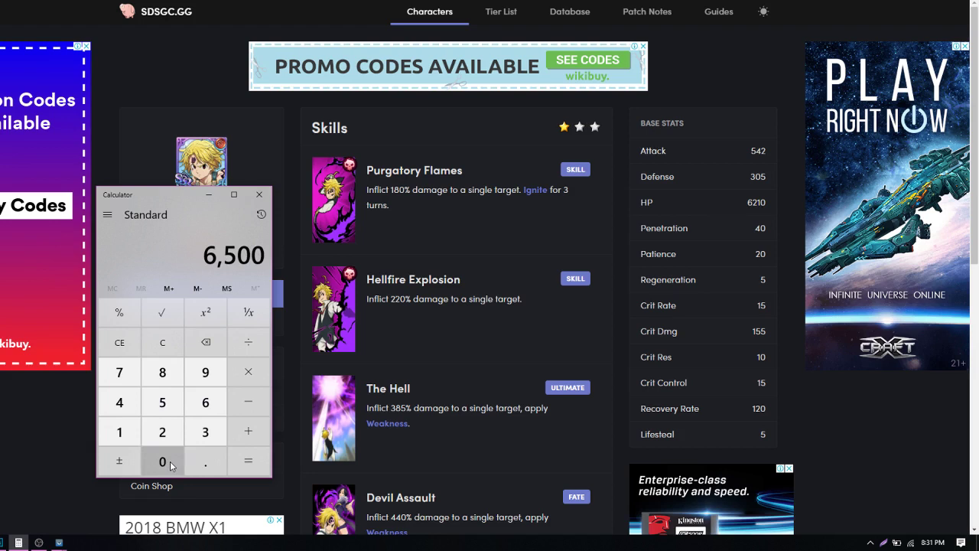
left_click(248, 372)
type("1.")
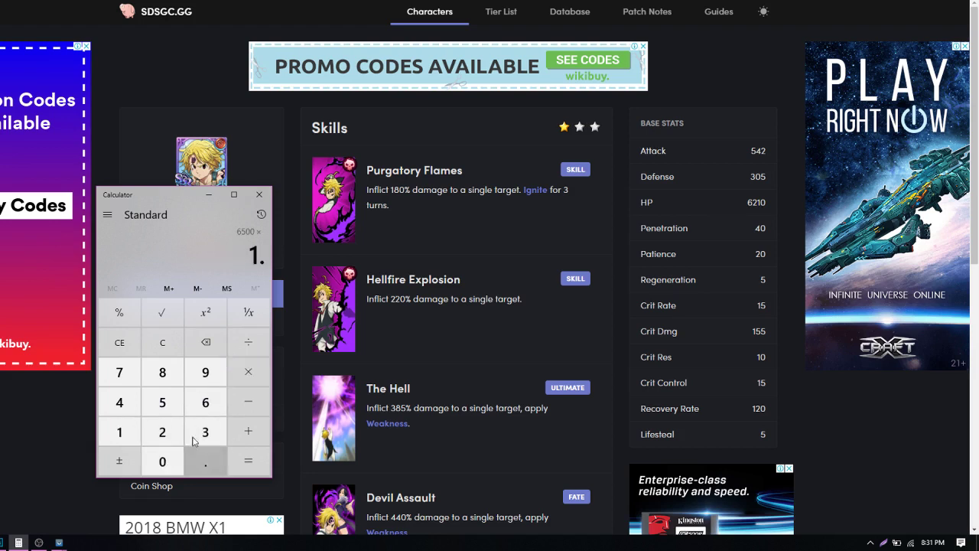
left_click(248, 461)
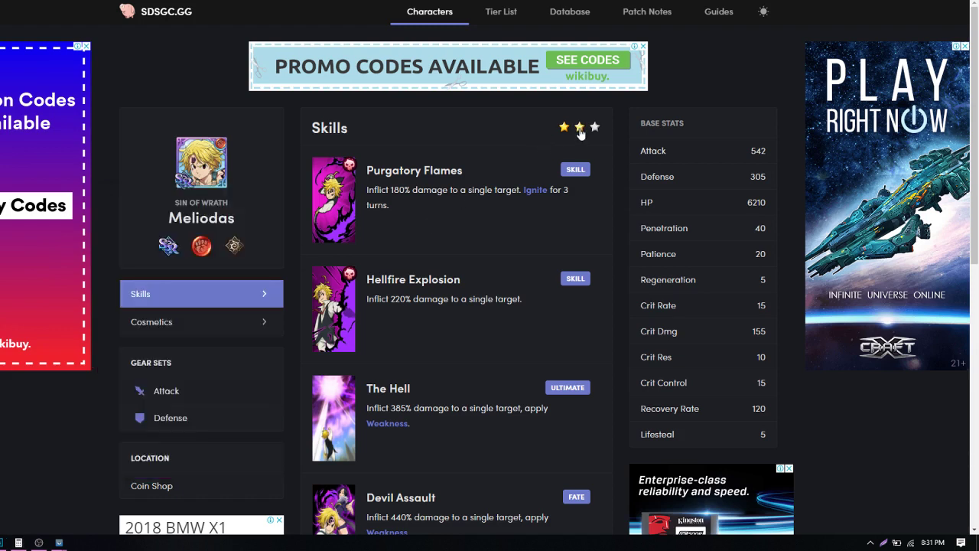
Switch to 2-star values and evaluate 6500 × 2.7.
left_click(578, 127)
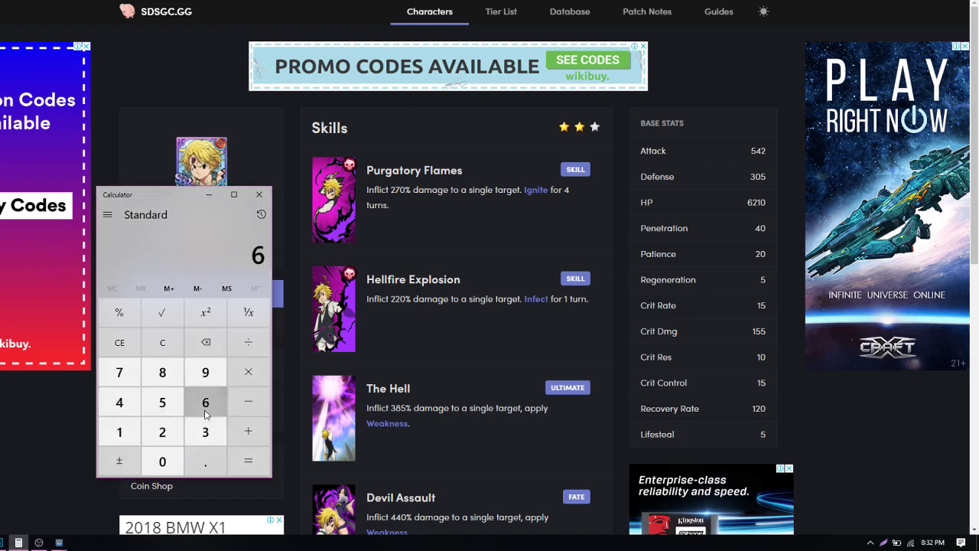
left_click(162, 463)
type("2.7")
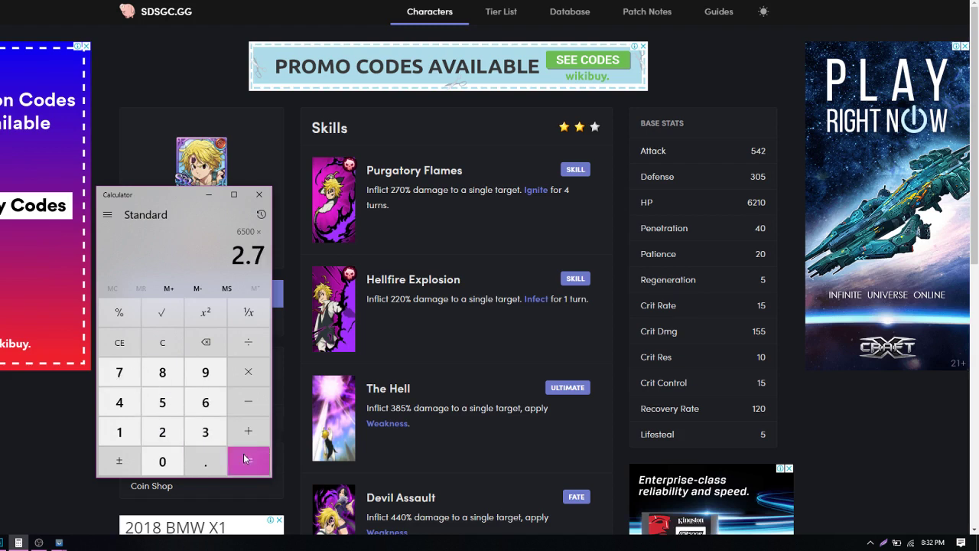
left_click(248, 460)
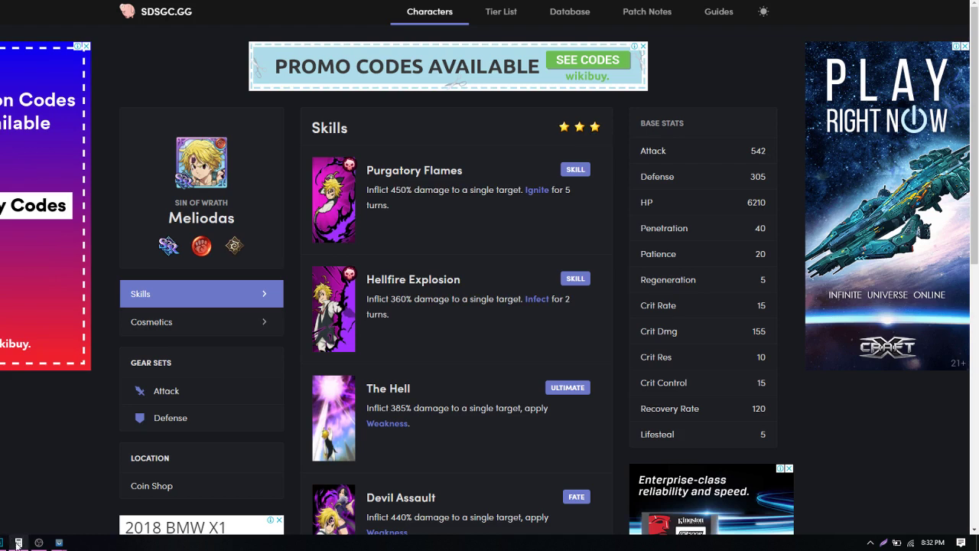
Evaluate 6500 × 4.5 as 29,250, then clear the display to 0.
left_click(28, 538)
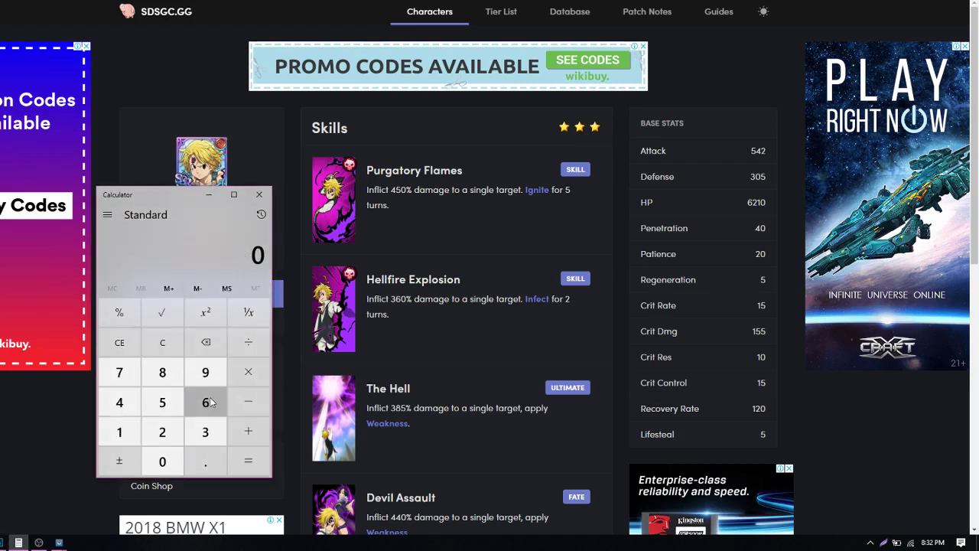
left_click(162, 462)
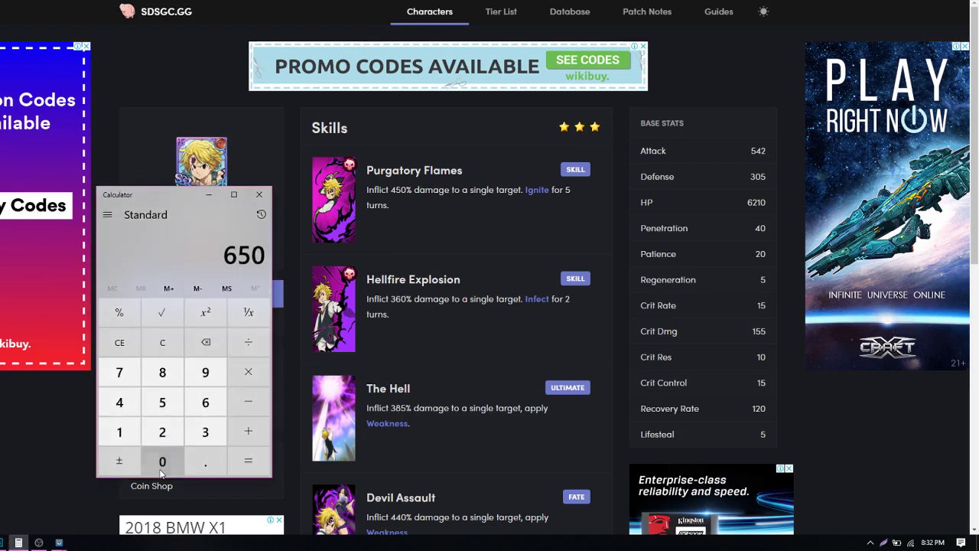
left_click(120, 401)
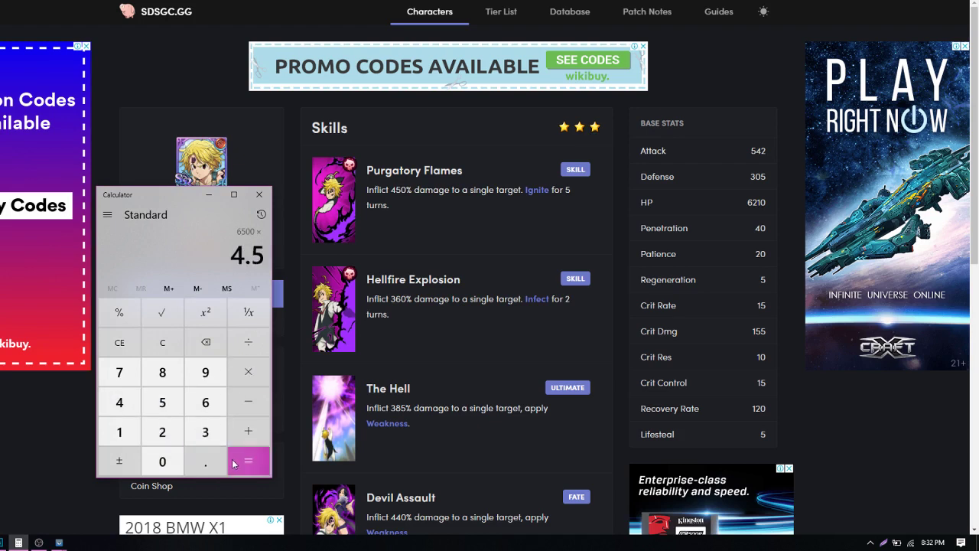
left_click(248, 461)
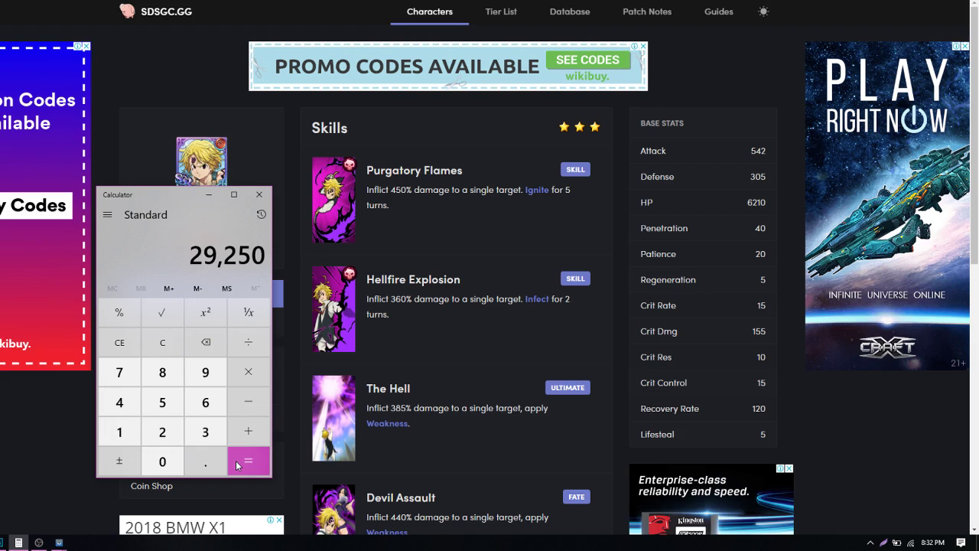
left_click(162, 343)
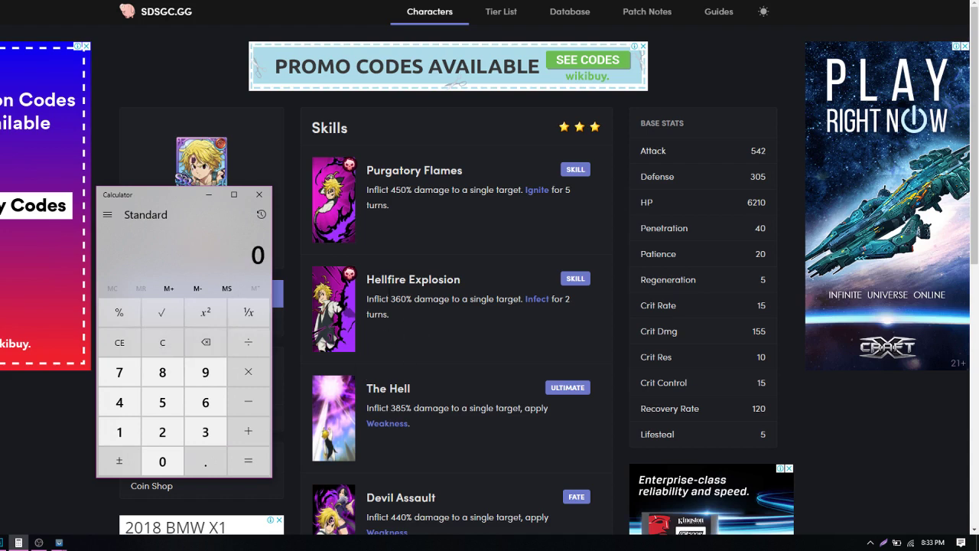
mouse_move(536, 194)
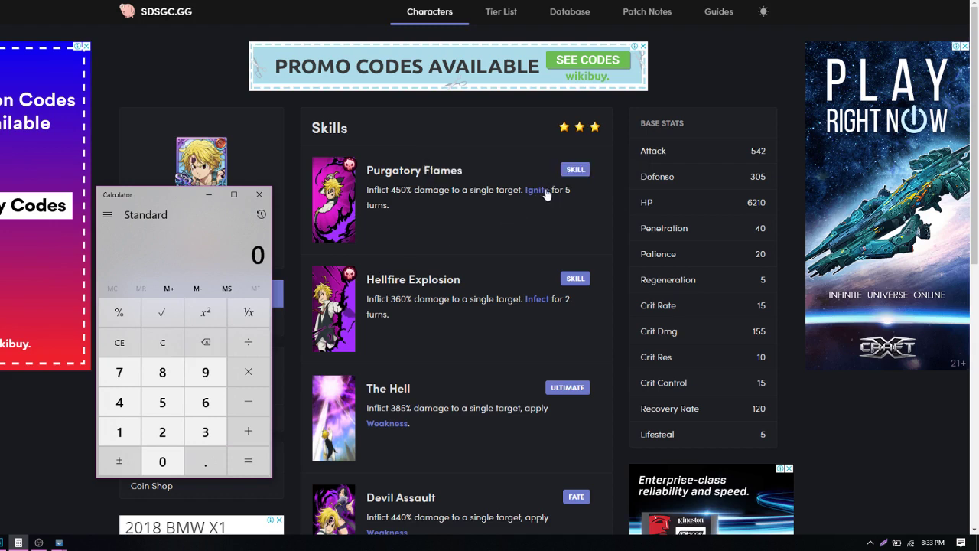
mouse_move(416, 424)
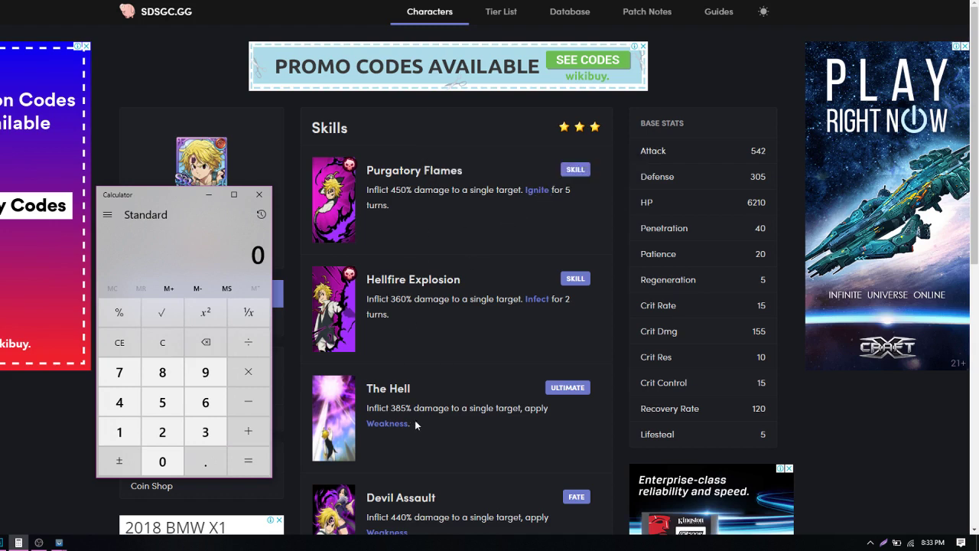
mouse_move(418, 355)
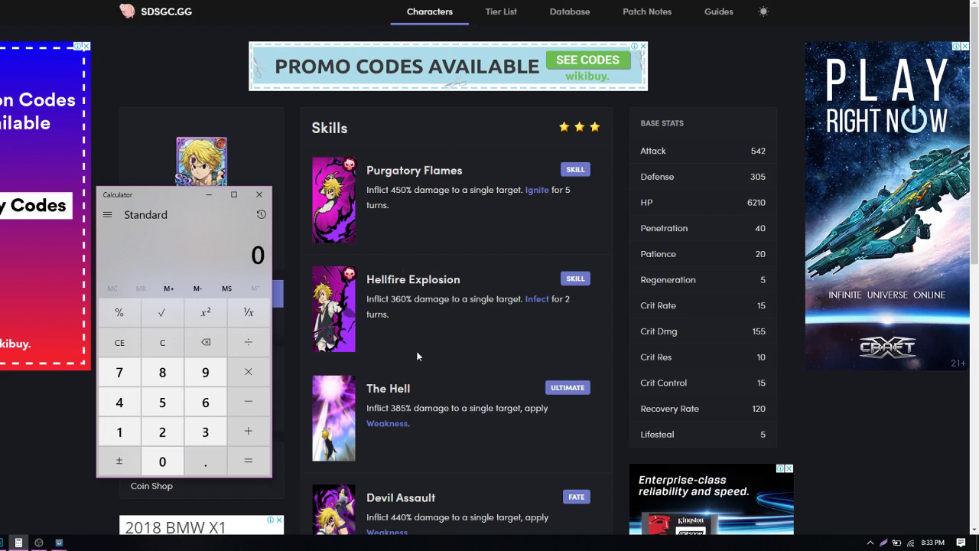
mouse_move(401, 332)
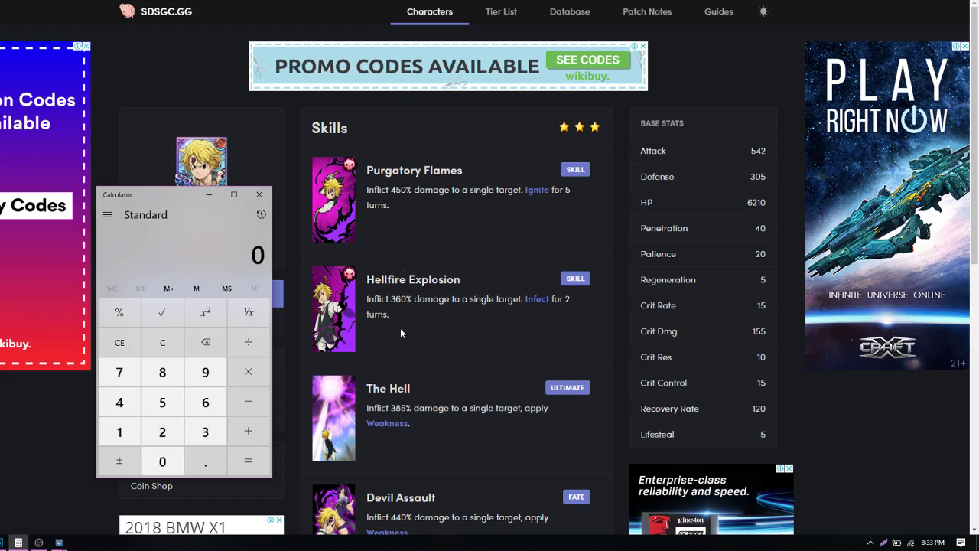
mouse_move(536, 190)
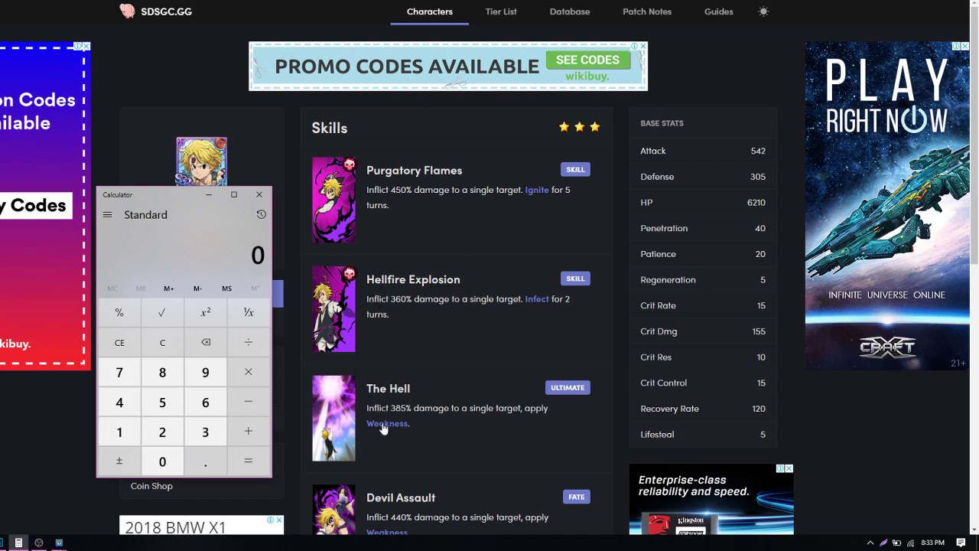
mouse_move(383, 427)
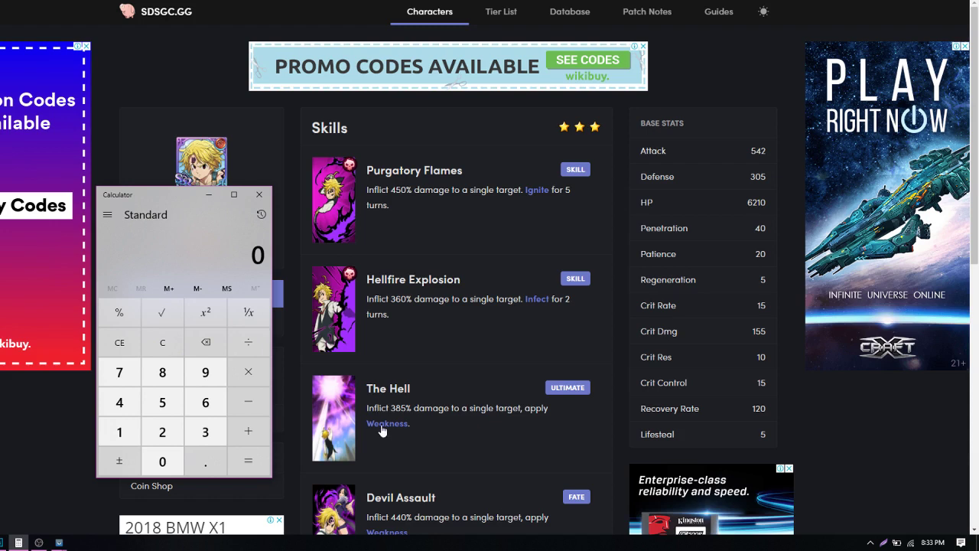
mouse_move(386, 424)
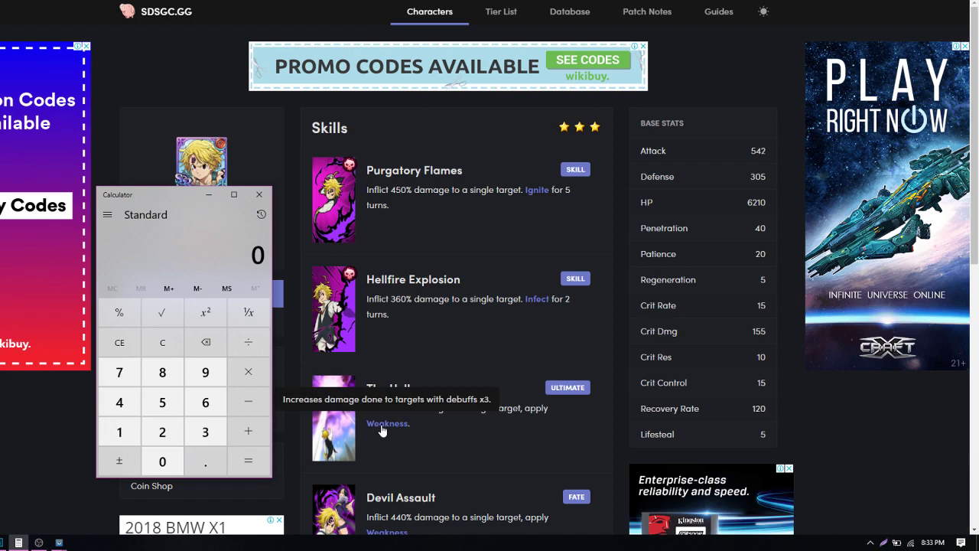
mouse_move(543, 294)
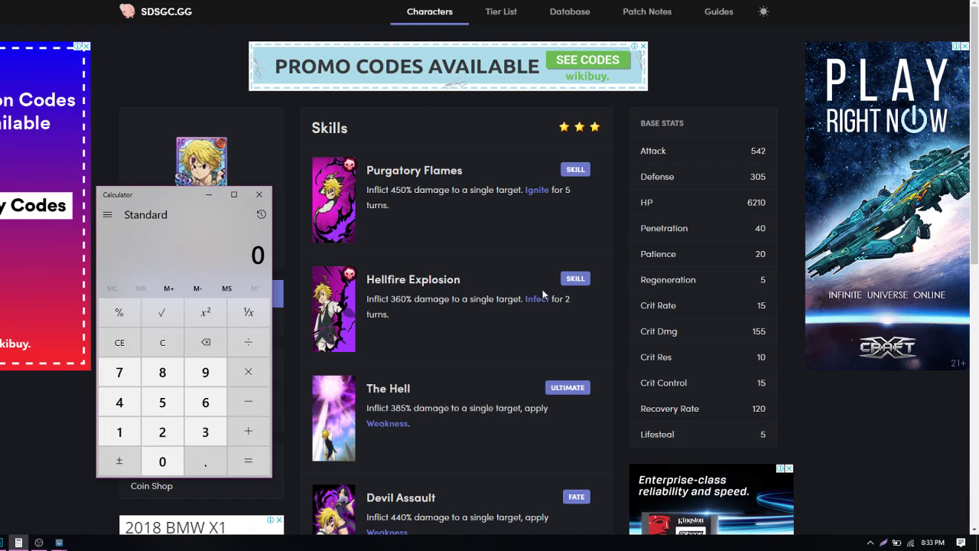
mouse_move(535, 299)
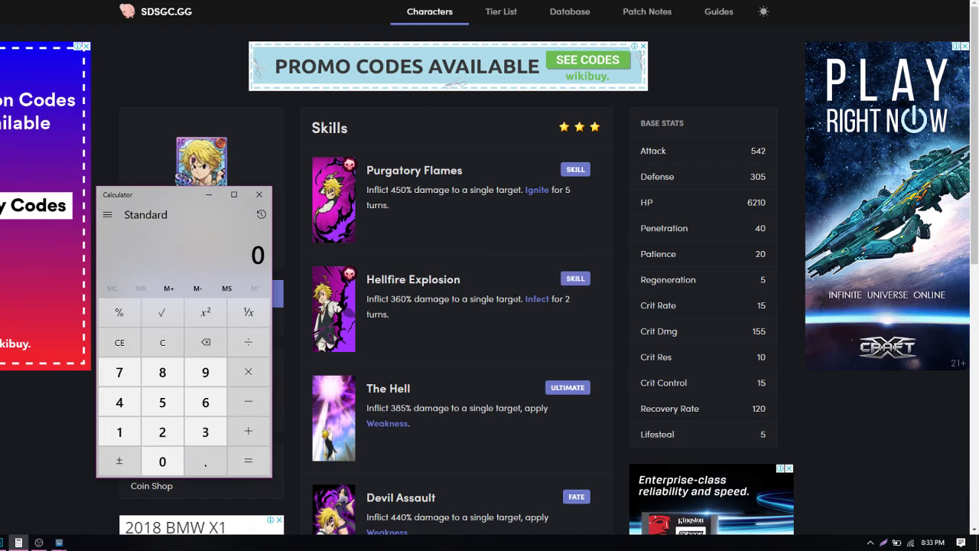
mouse_move(536, 298)
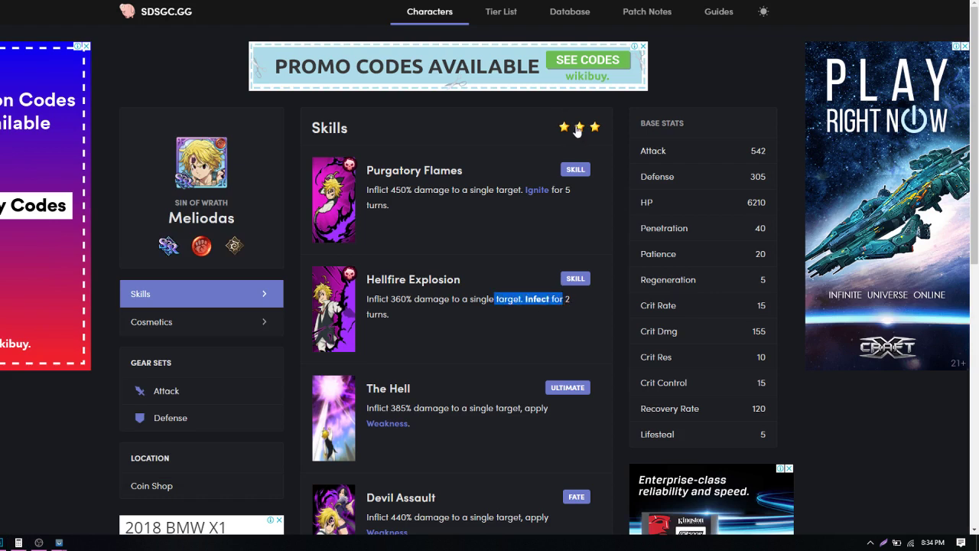
left_click(594, 127)
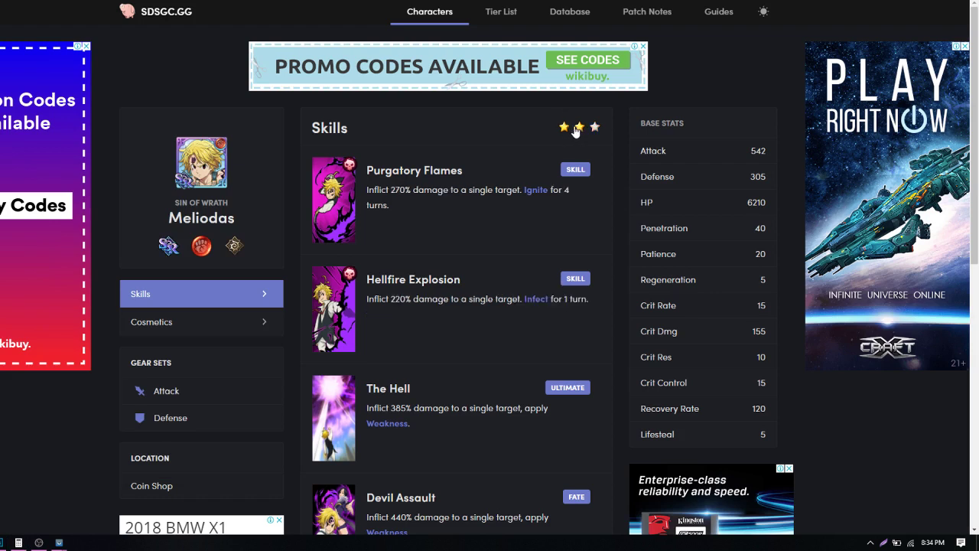
left_click(592, 127)
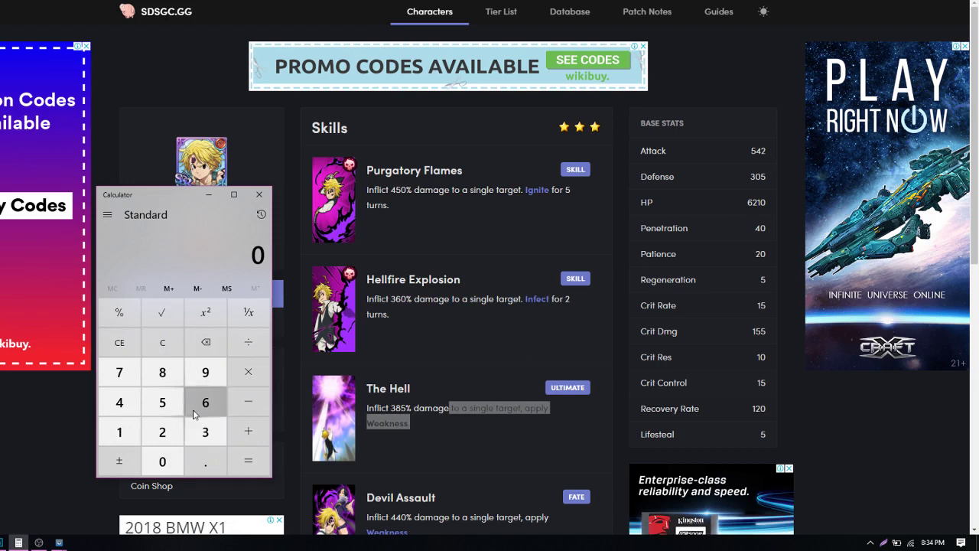
Triple the ultimate's 385 percent to 1,155 and clear a mistaken multiplier entry.
left_click(258, 194)
type("385")
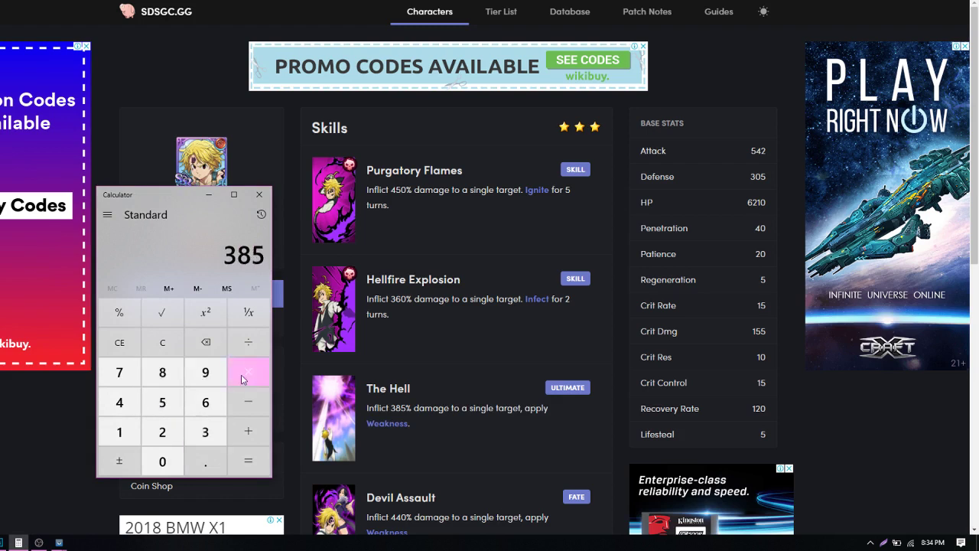
left_click(248, 461)
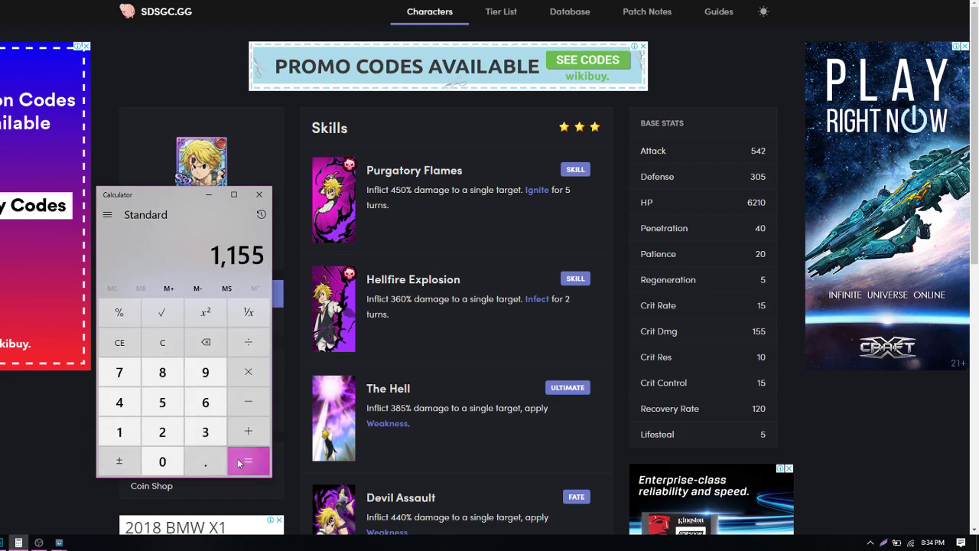
left_click(247, 460)
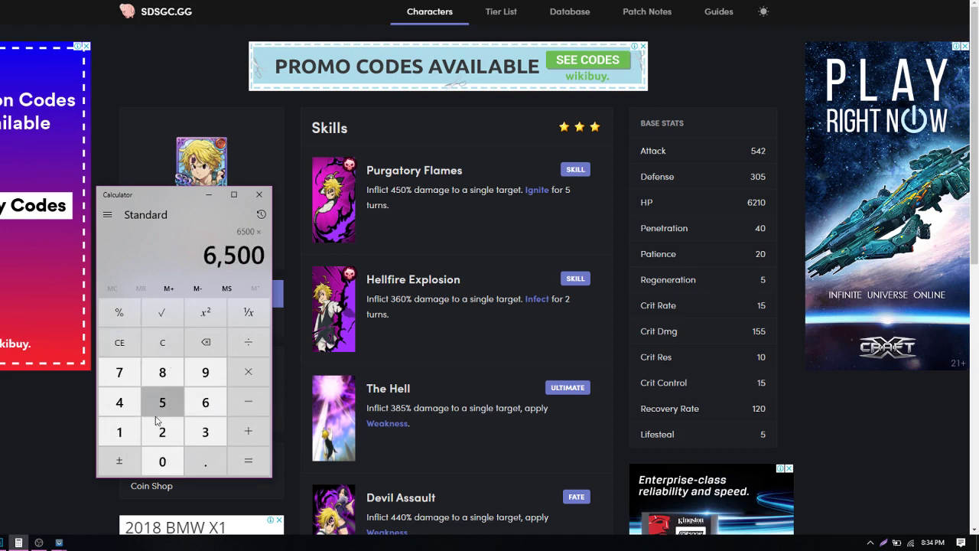
left_click(163, 401)
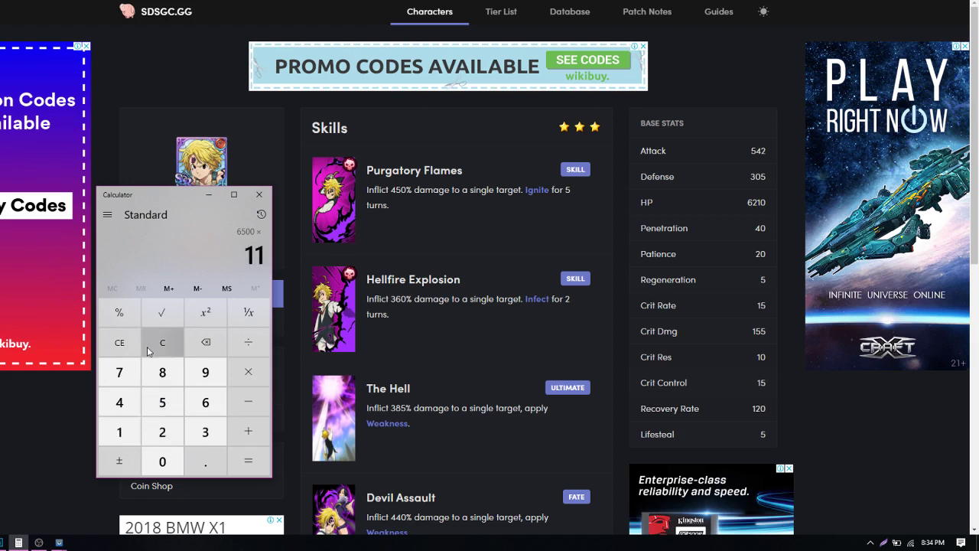
left_click(162, 372)
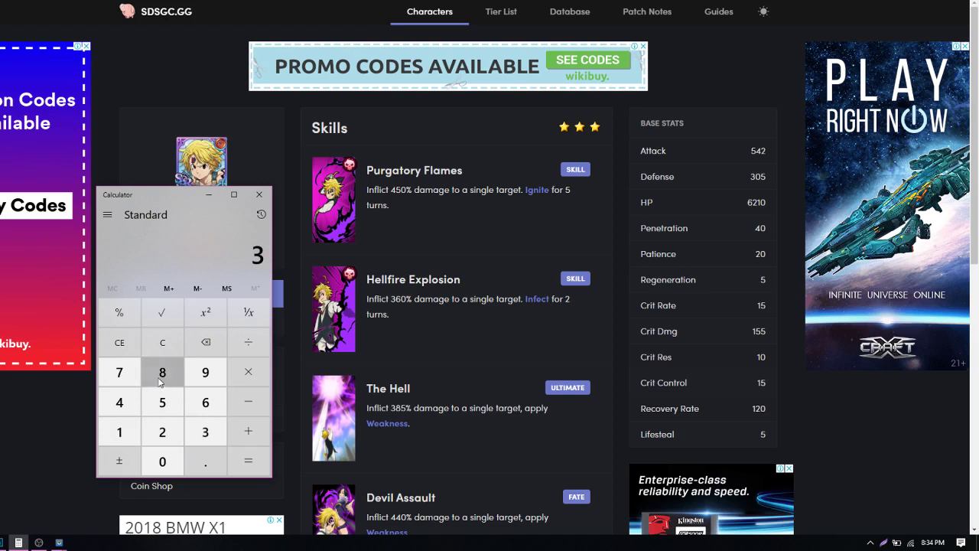
Recompute 385 × 3, evaluate 6500 × 11.5 as 74,750, then clear to 0.
left_click(205, 460)
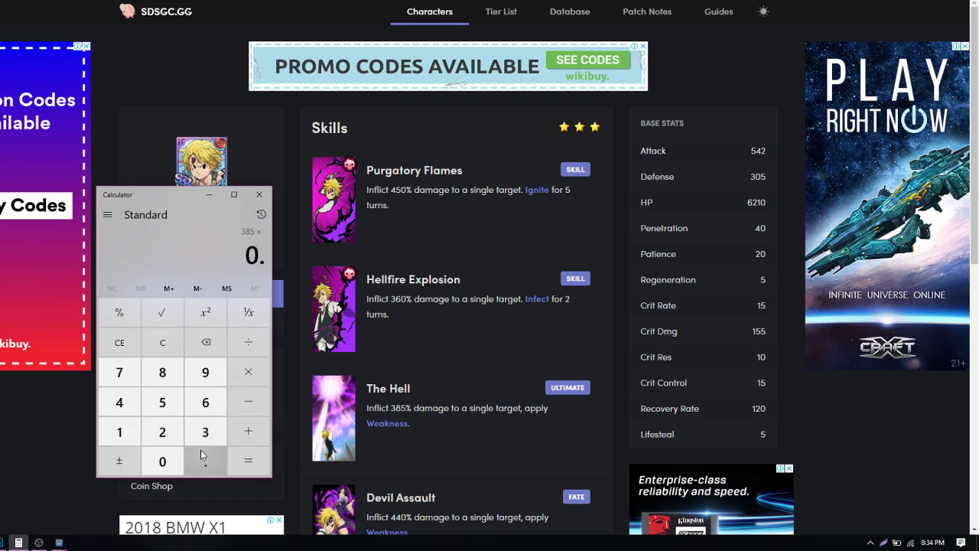
left_click(205, 432)
type("385")
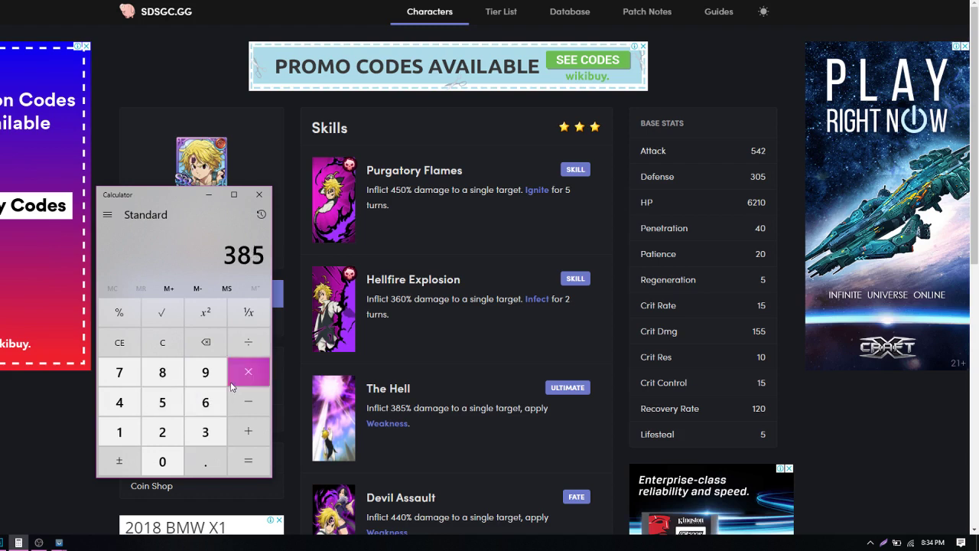
left_click(248, 372)
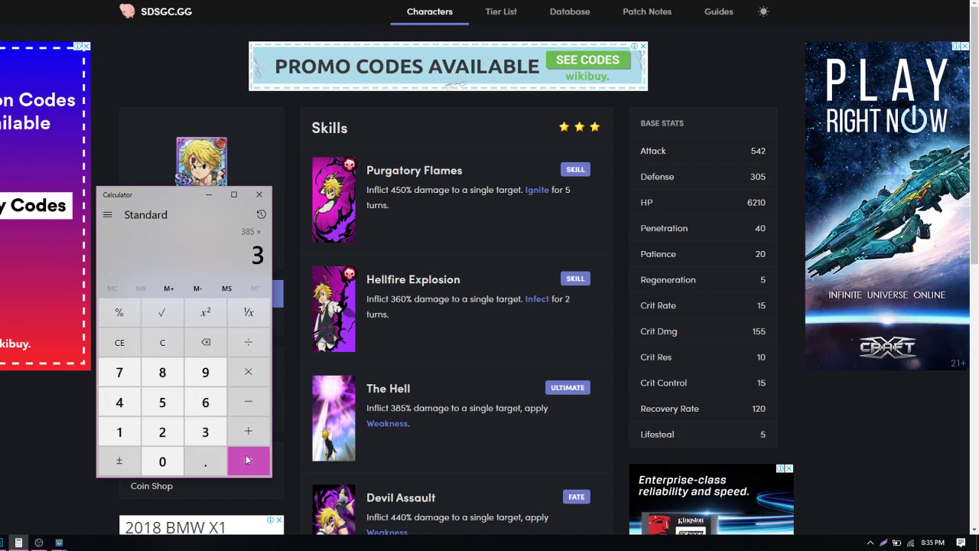
left_click(248, 461)
type("65")
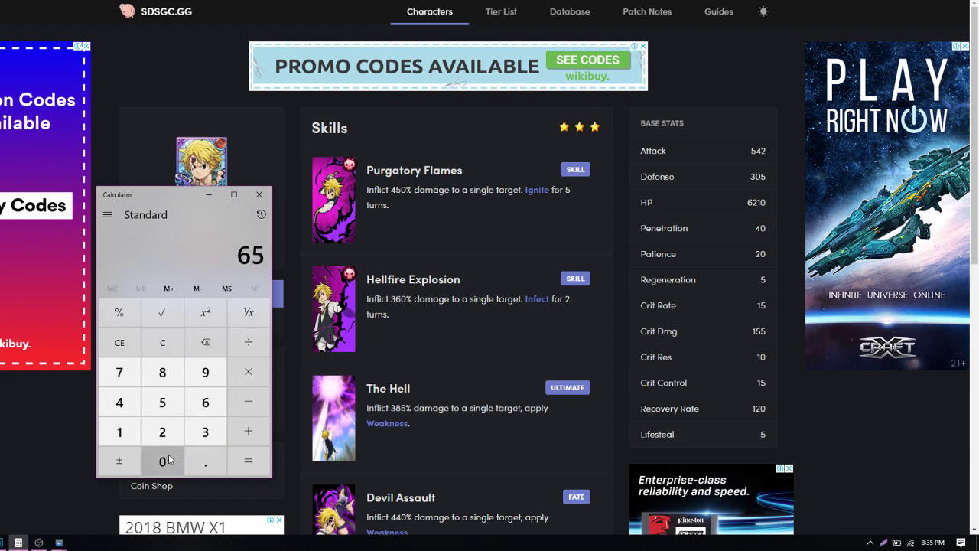
left_click(248, 372)
type("11.")
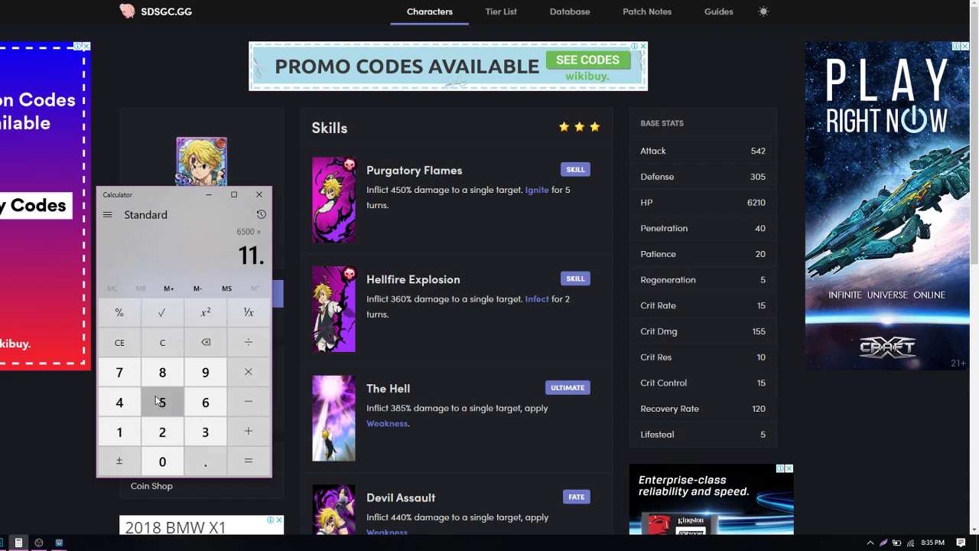
left_click(248, 460)
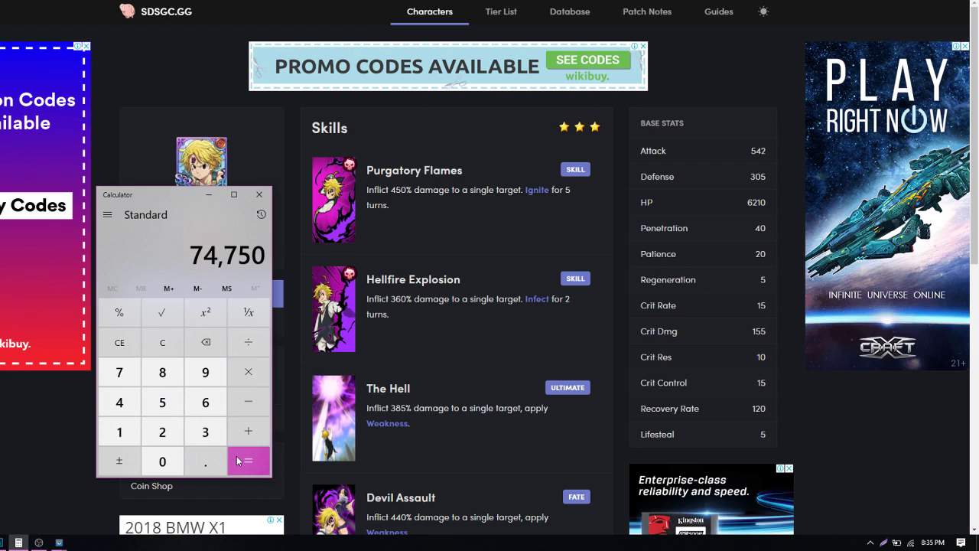
left_click(162, 343)
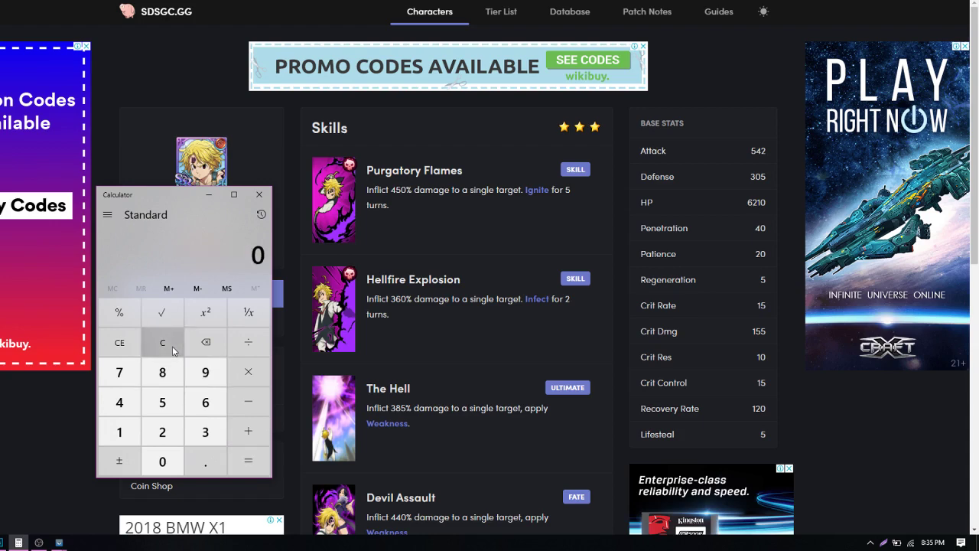
Build the 13.2 multiplier from 440 and evaluate 6500 × 13.2 as 85,800.
scroll("down", 3)
type("440")
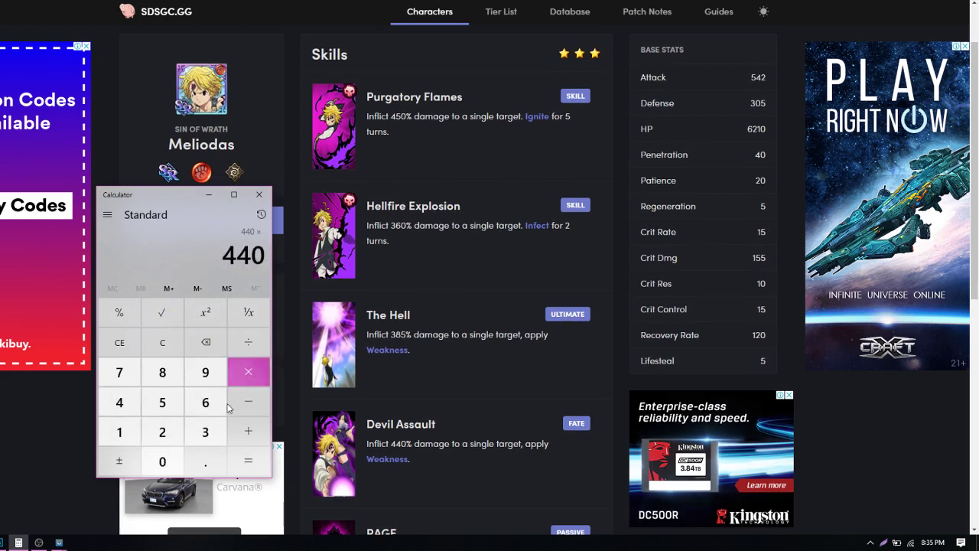
left_click(248, 461)
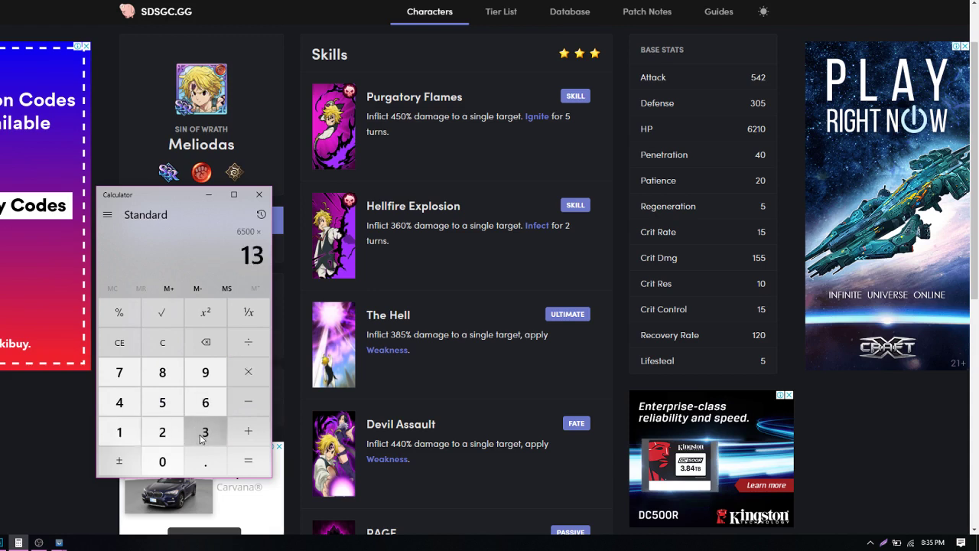
left_click(248, 461)
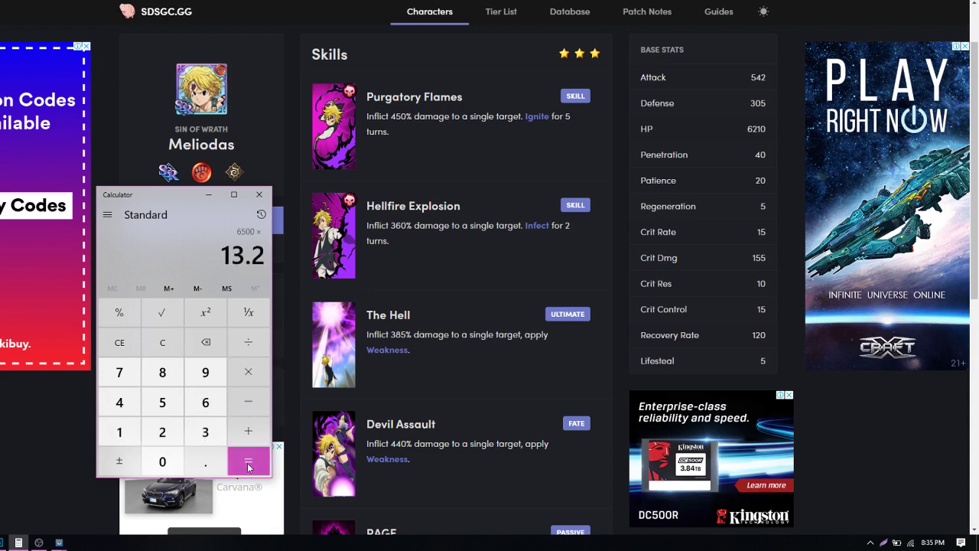
left_click(248, 462)
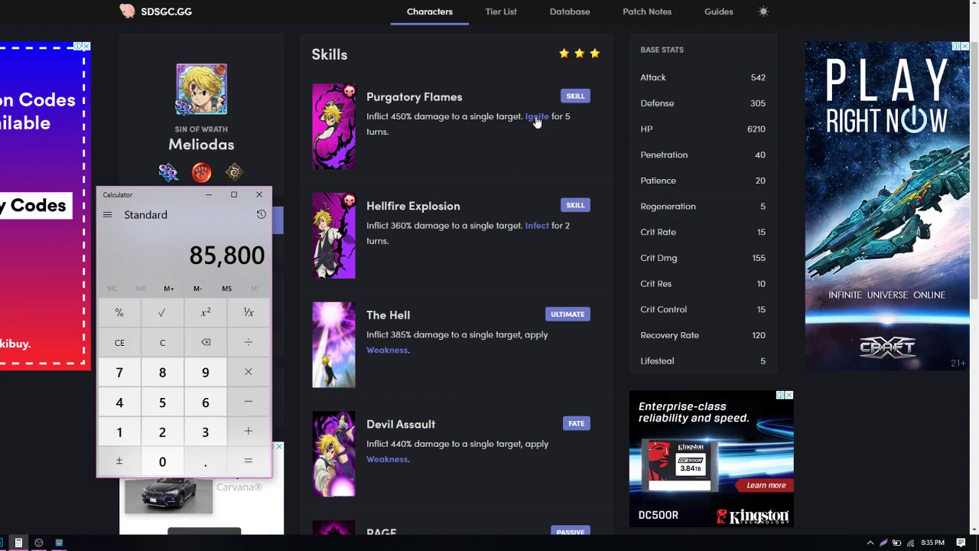
mouse_move(535, 116)
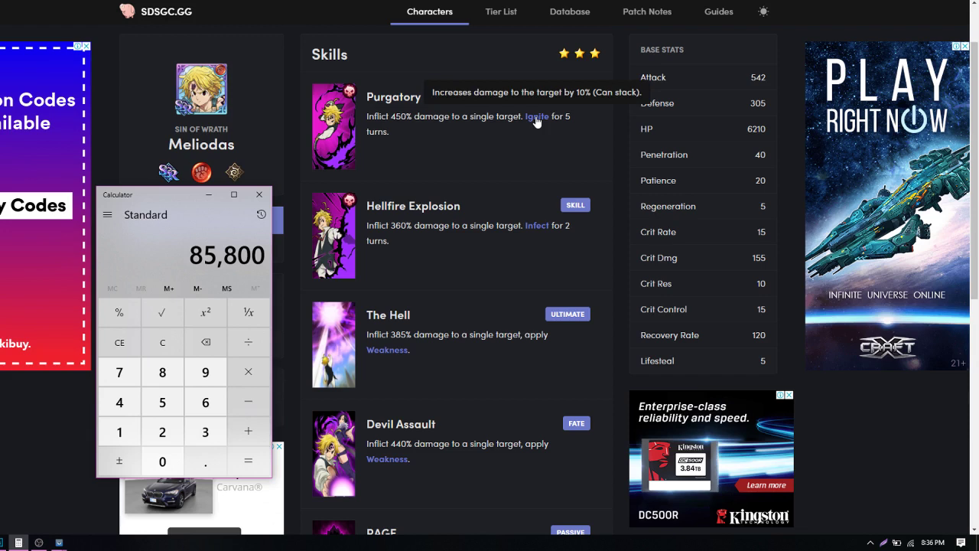
mouse_move(489, 257)
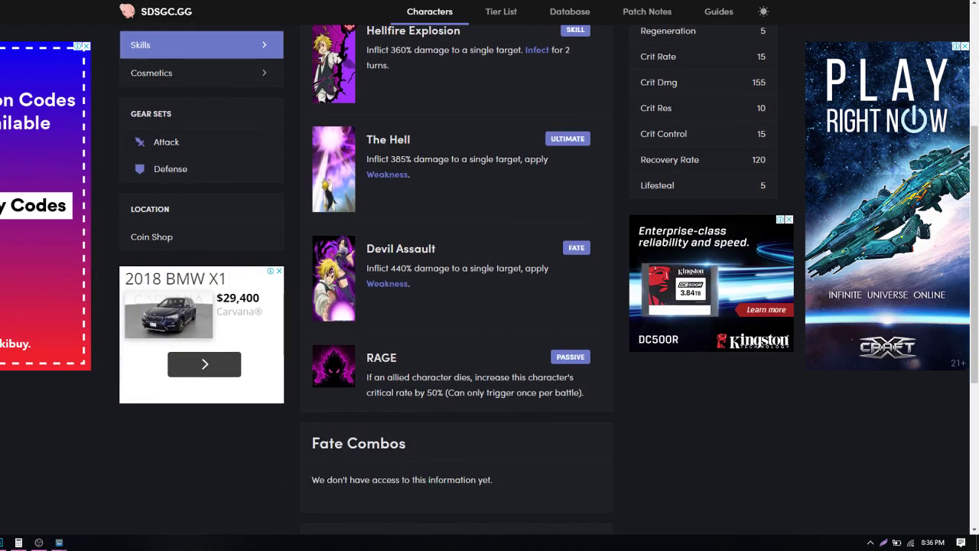
left_click_drag(367, 376, 453, 377)
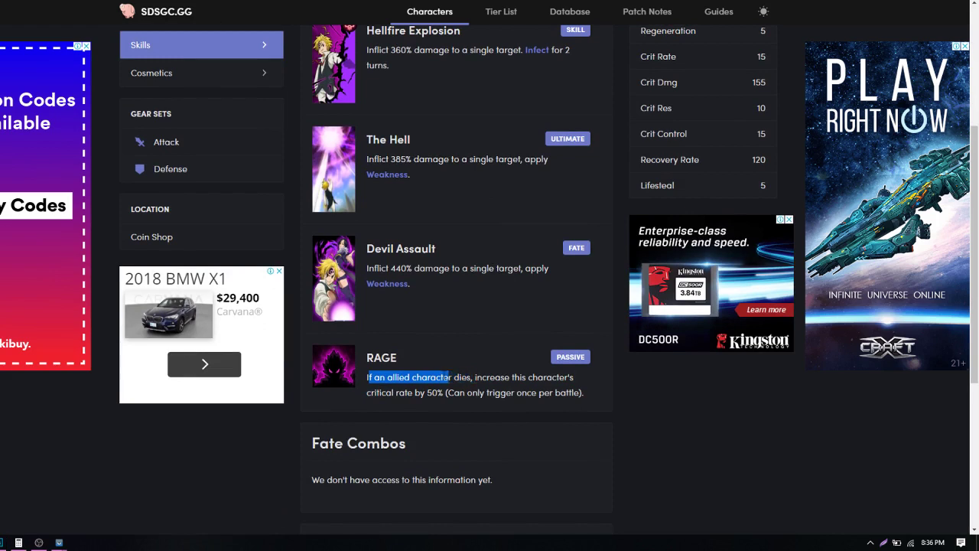
left_click_drag(367, 376, 492, 376)
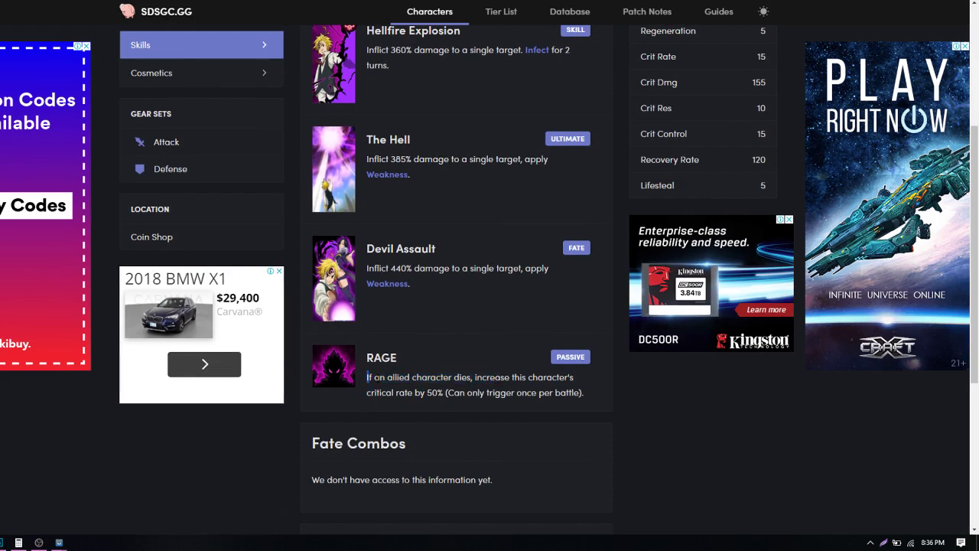
left_click_drag(367, 377, 558, 377)
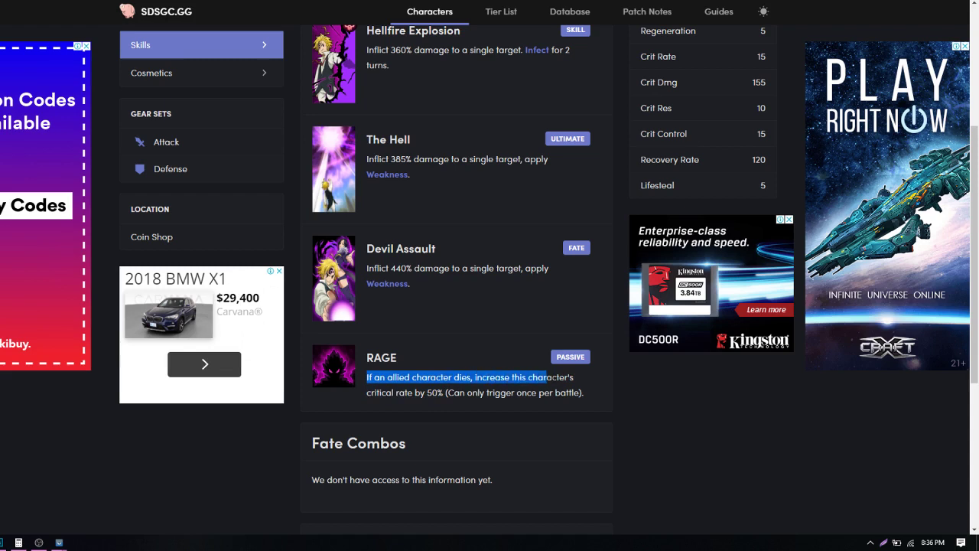
left_click_drag(551, 377, 420, 392)
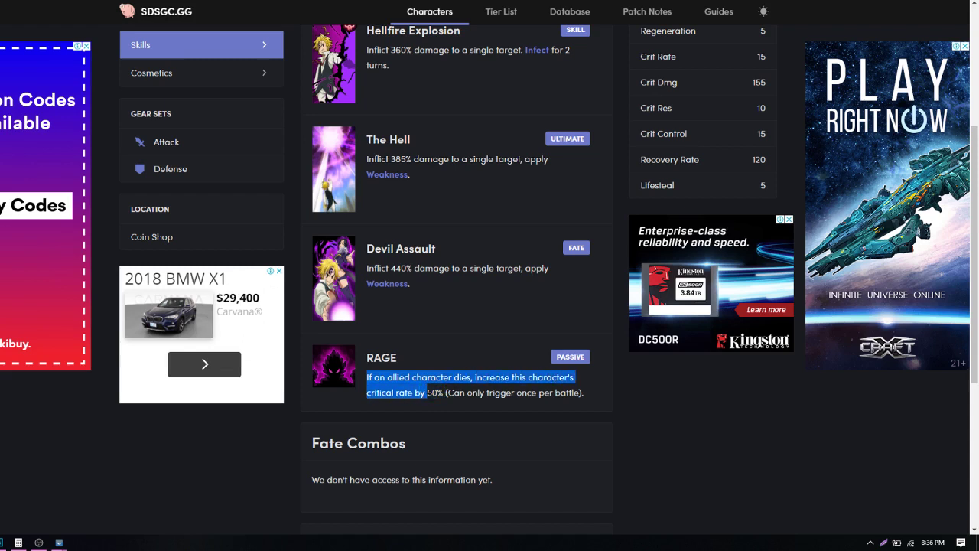
left_click_drag(419, 391, 585, 392)
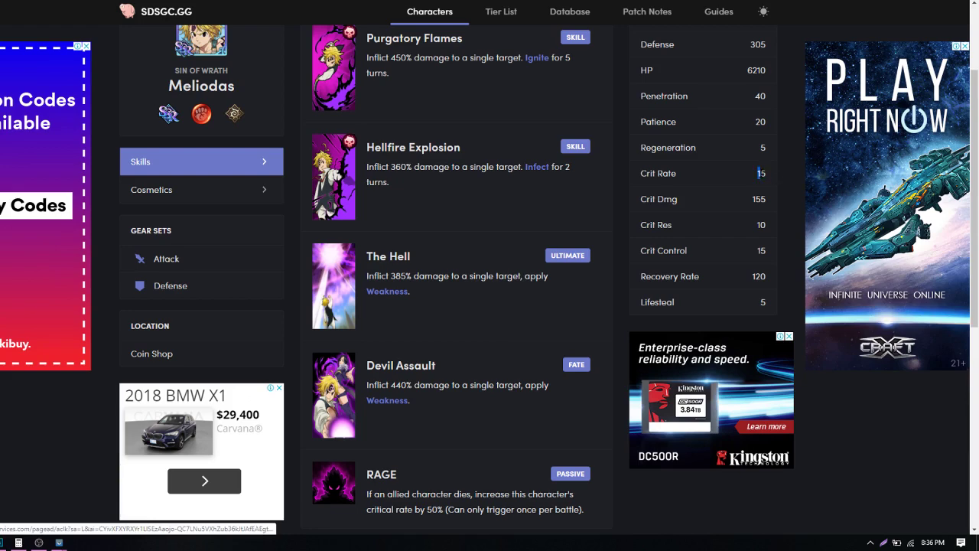
mouse_move(534, 224)
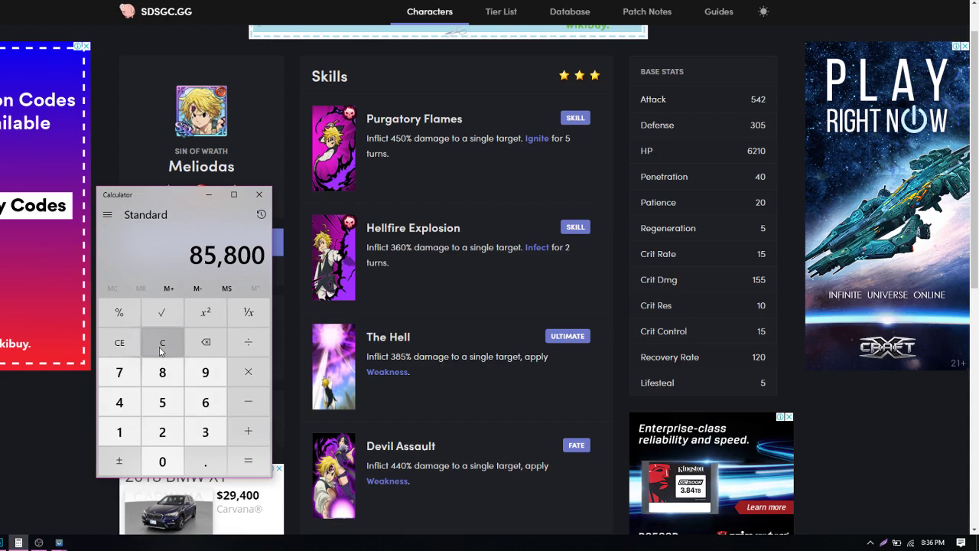
Clear 85,800 and re-enter 6500 × 13.2.
left_click(119, 401)
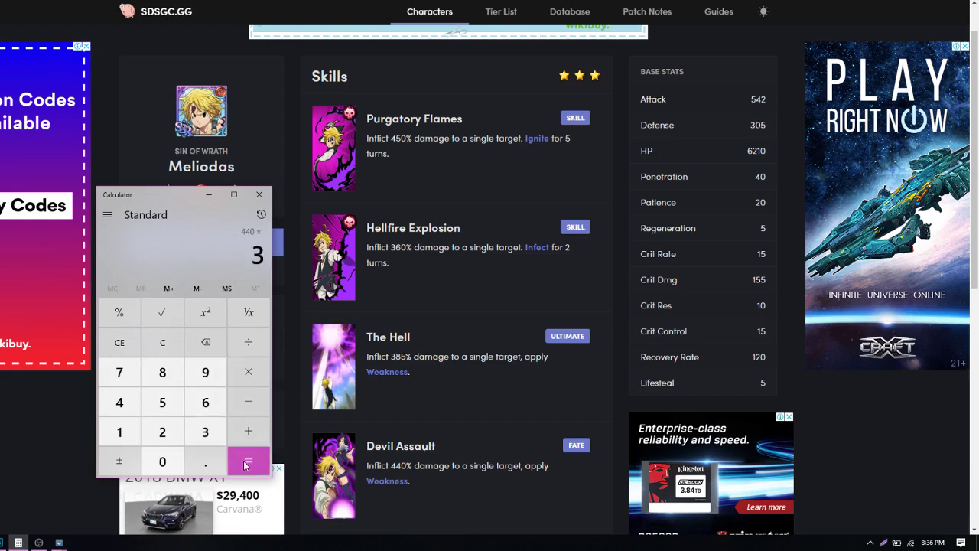
left_click(248, 461)
type("65")
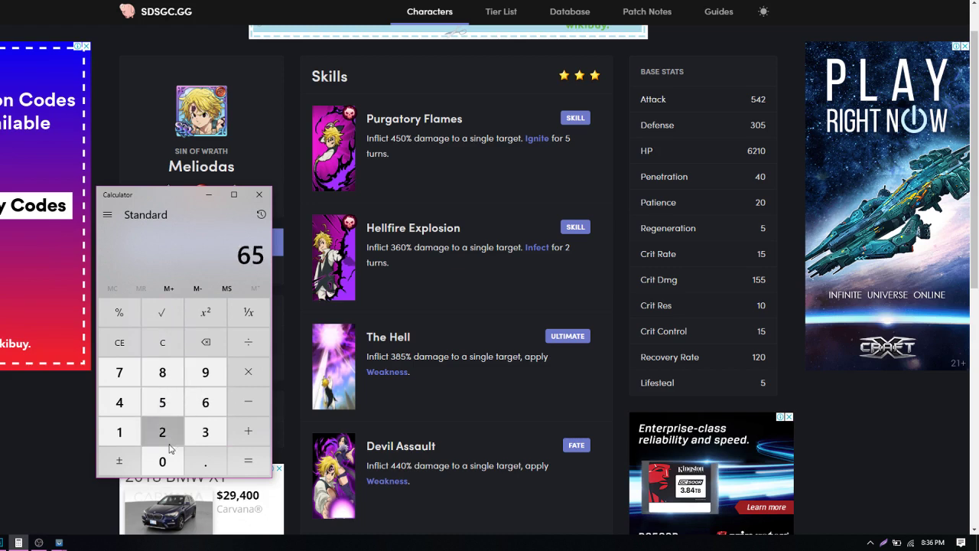
left_click(248, 371)
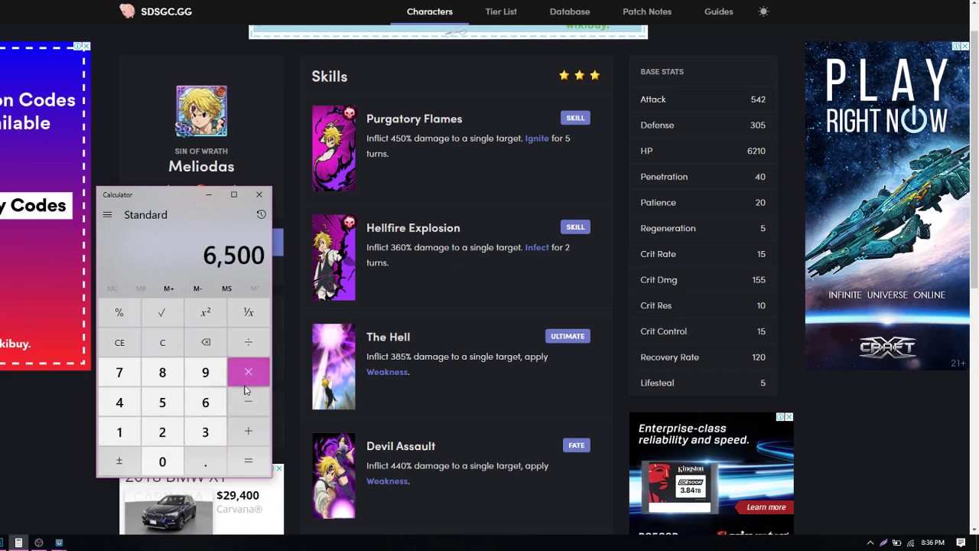
left_click(248, 372)
type("13")
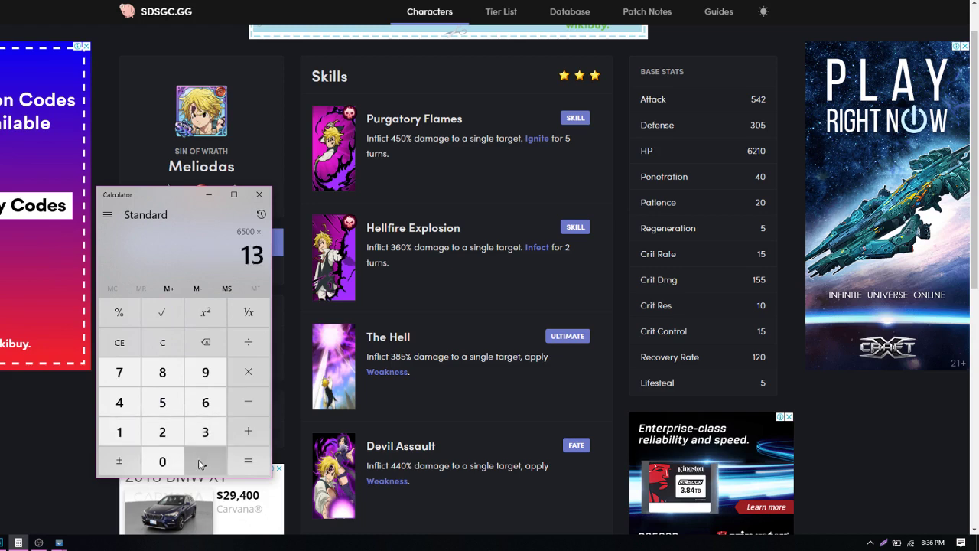
left_click(248, 462)
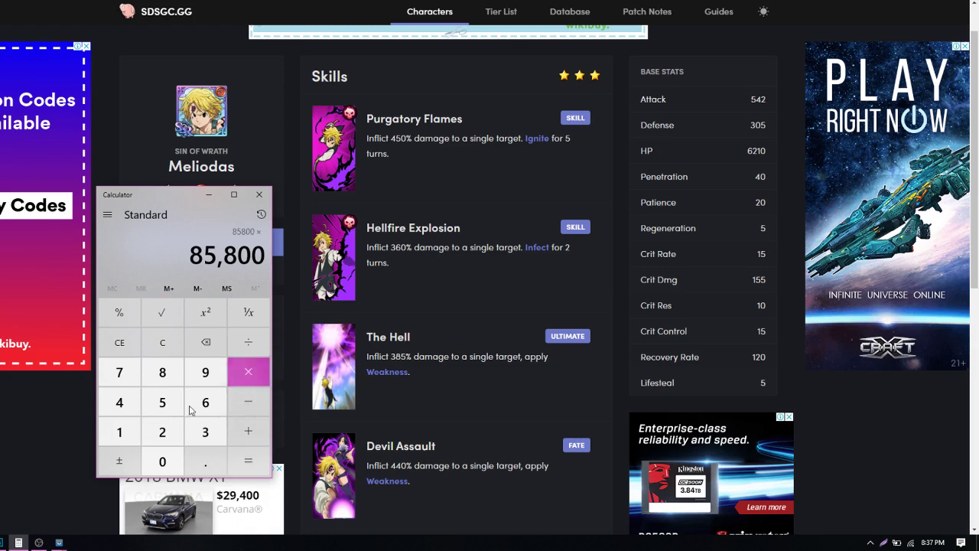
Apply the 1.5x crit multiplier to get 128,700.
left_click(162, 401)
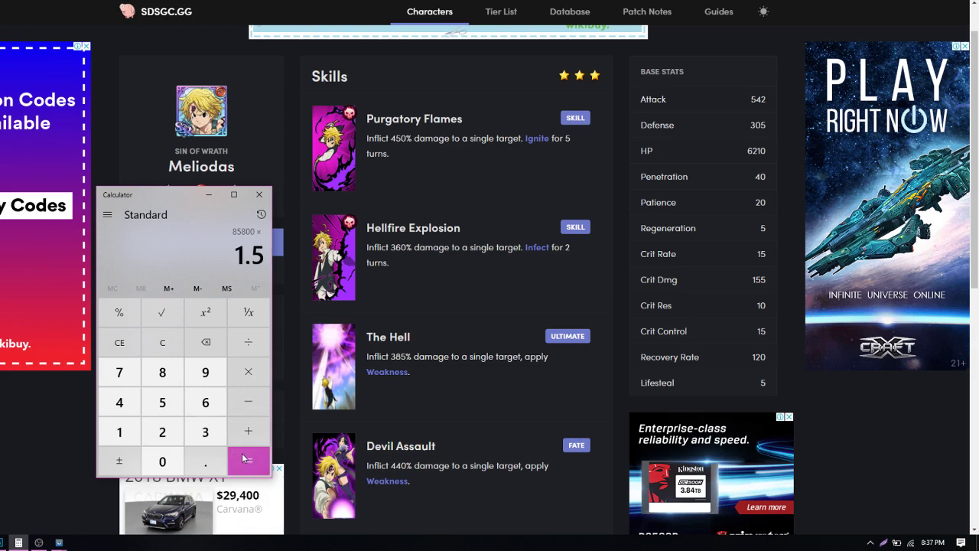
left_click(247, 461)
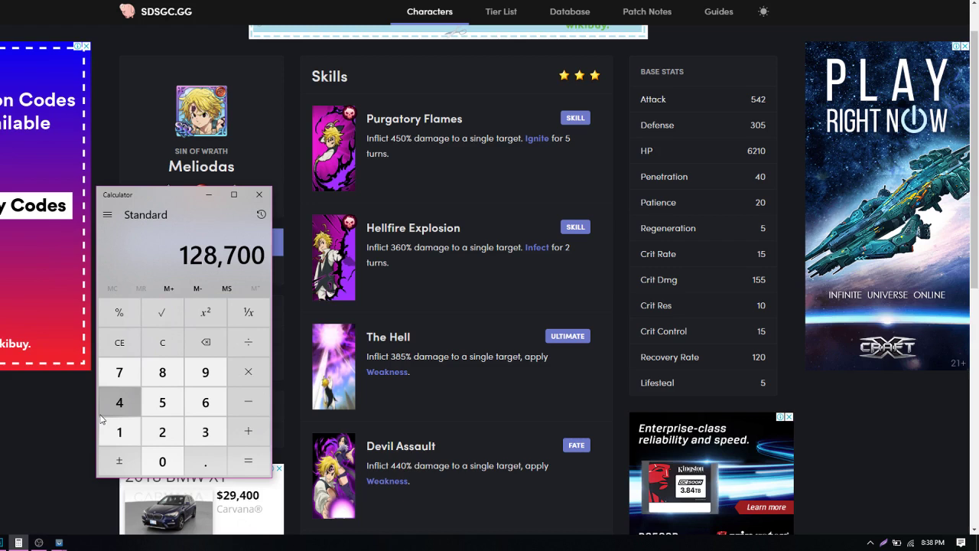
mouse_move(168, 203)
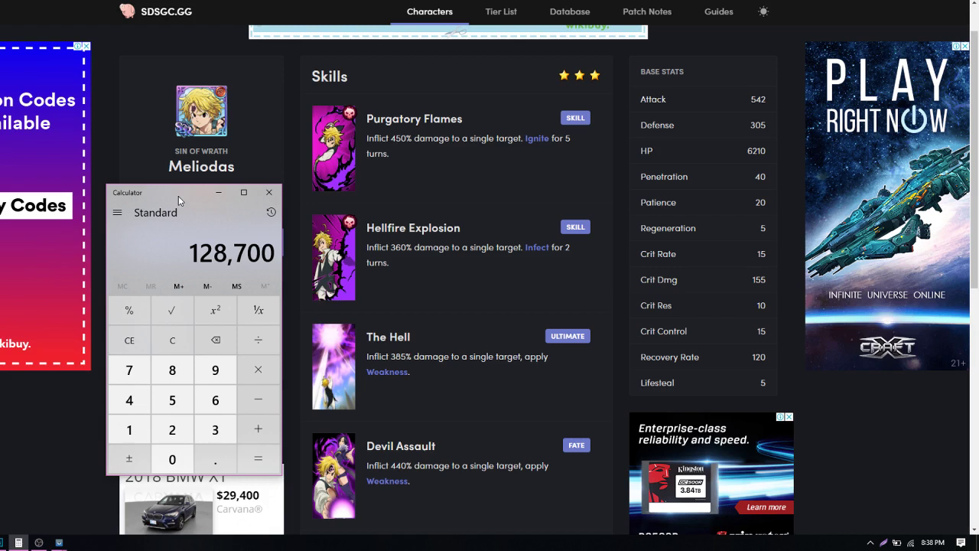
mouse_move(182, 202)
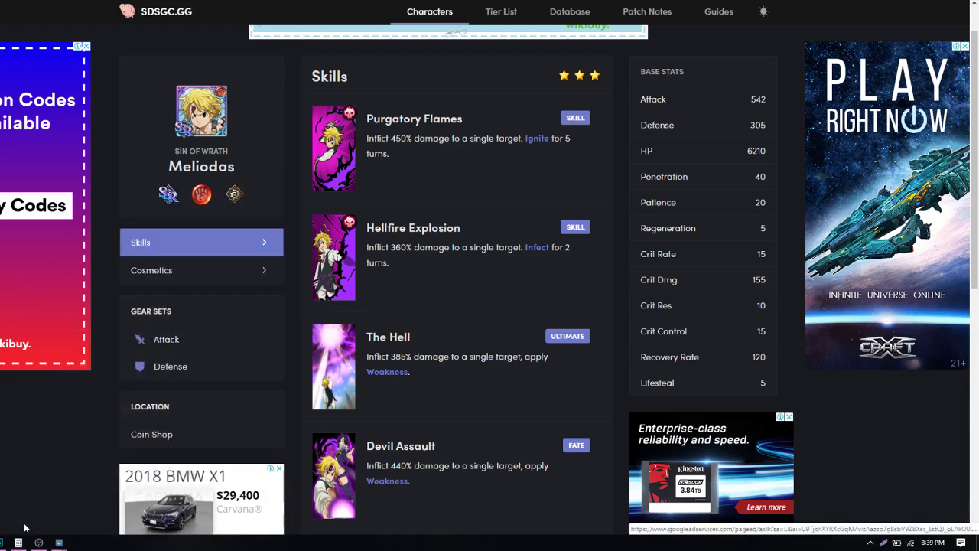
Minimize Calculator and preview it from the taskbar, leaving Meliodas's skills page in full view.
left_click(27, 541)
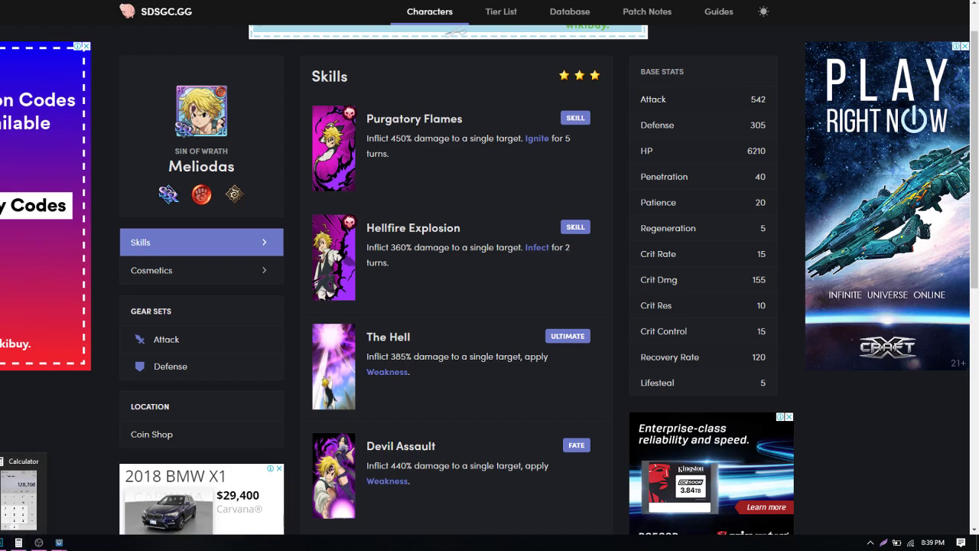